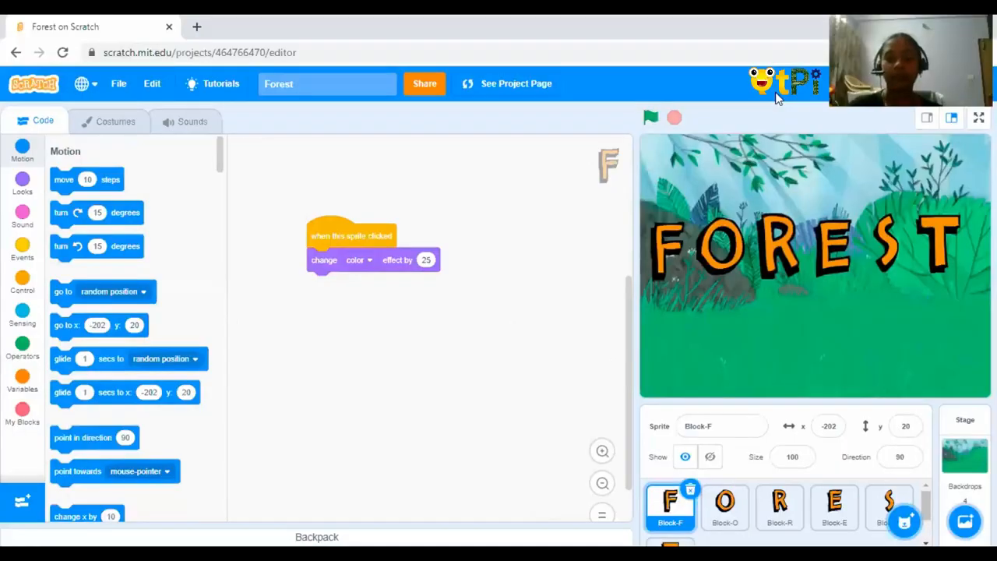
mouse_move(771, 95)
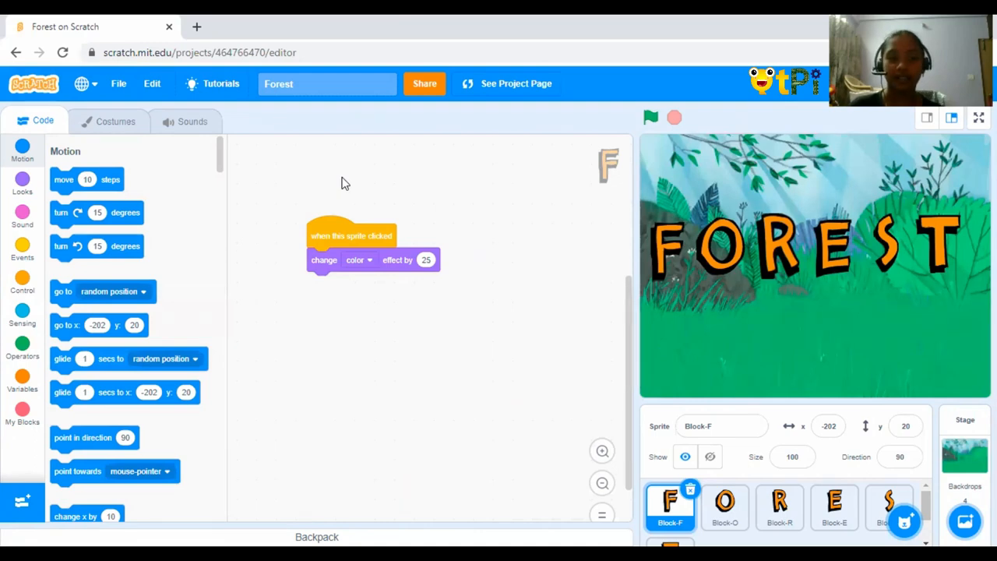
mouse_move(710, 358)
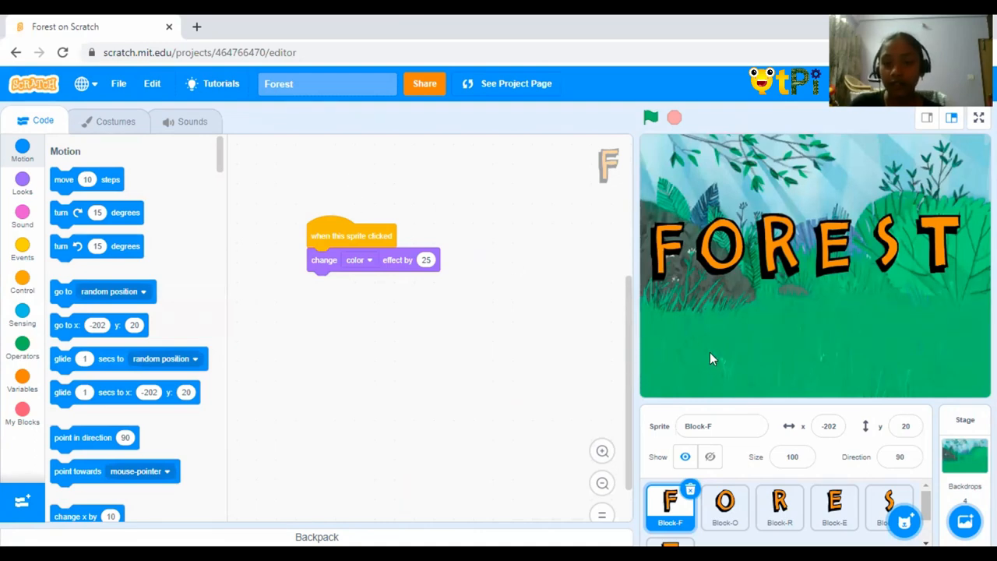
mouse_move(903, 522)
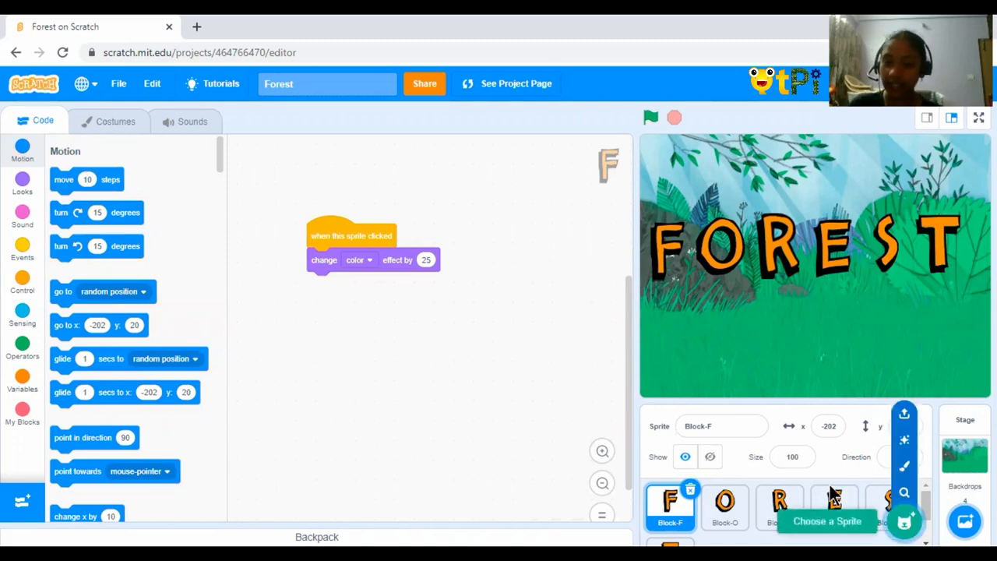
mouse_move(562, 418)
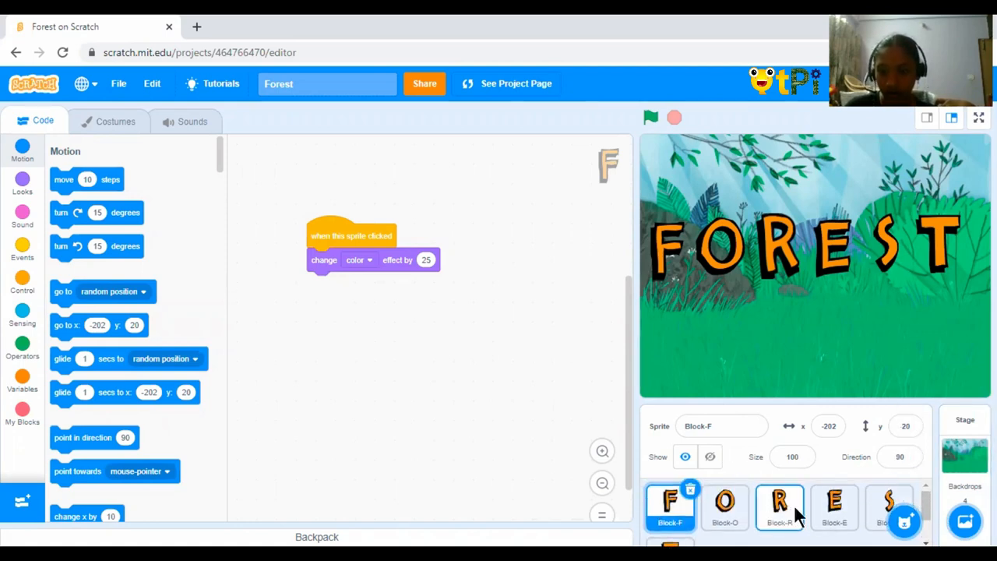
- Select Block-F and browse the Events then Looks block categories beside its colour-effect script
click(833, 502)
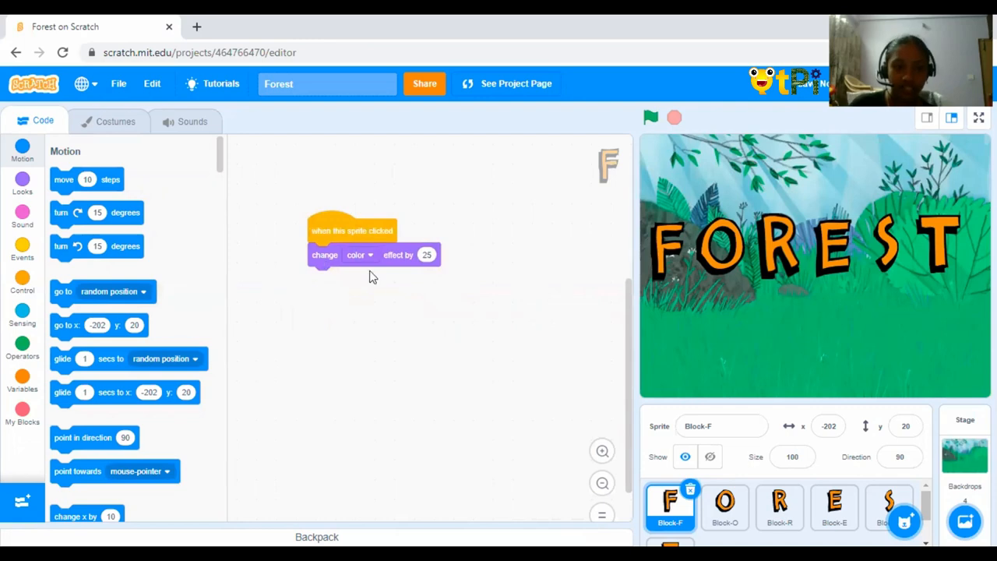
mouse_move(399, 252)
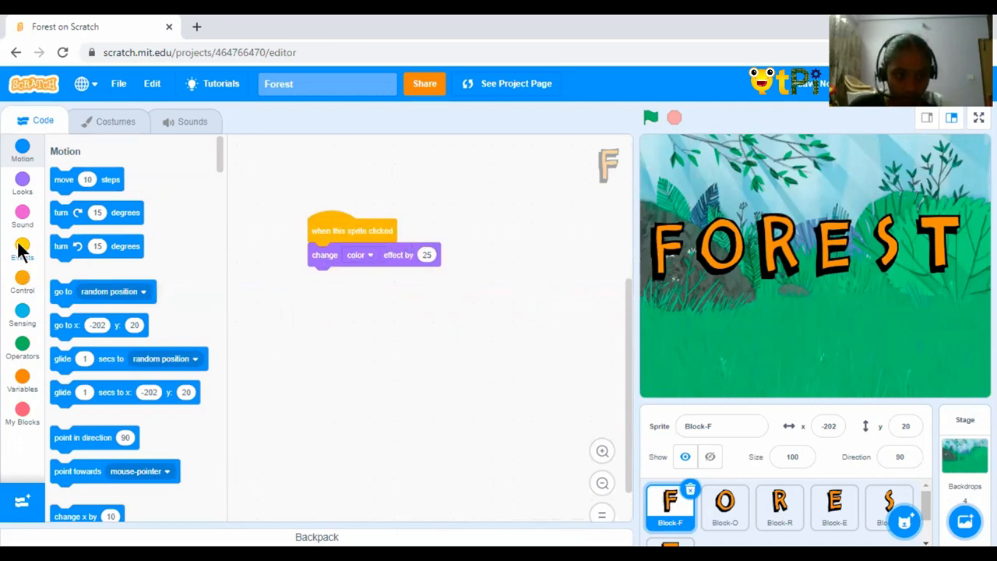
click(22, 248)
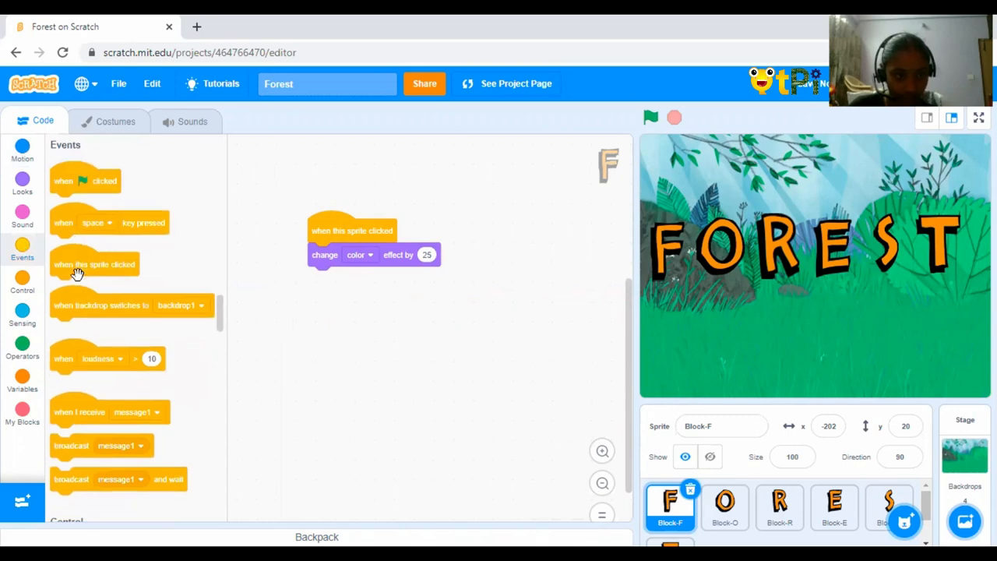
mouse_move(390, 228)
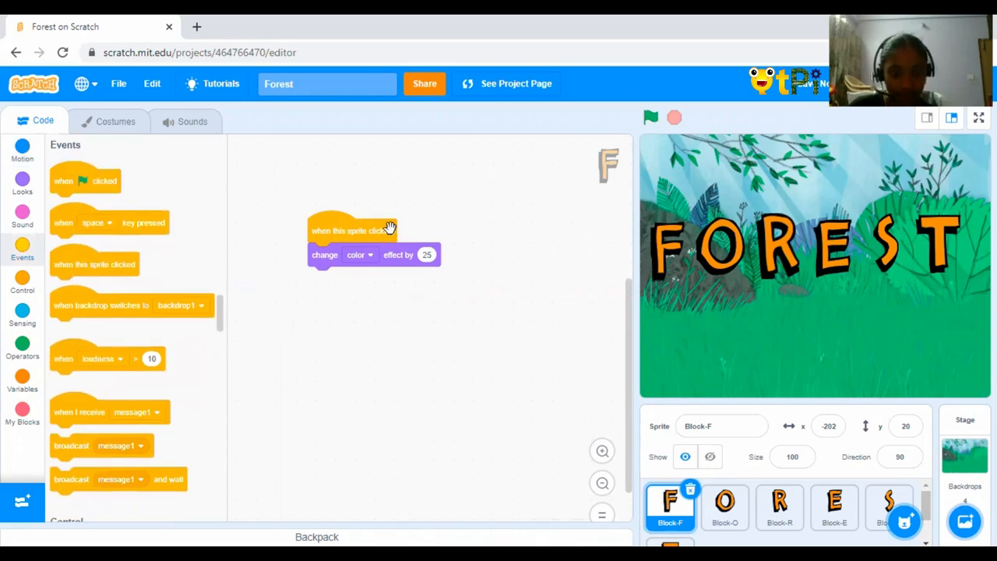
mouse_move(18, 193)
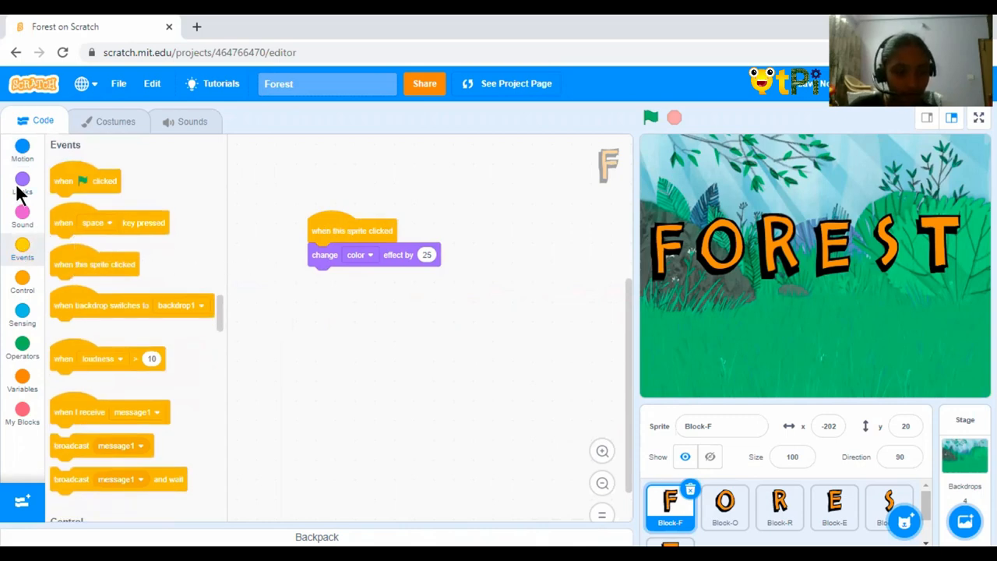
click(22, 171)
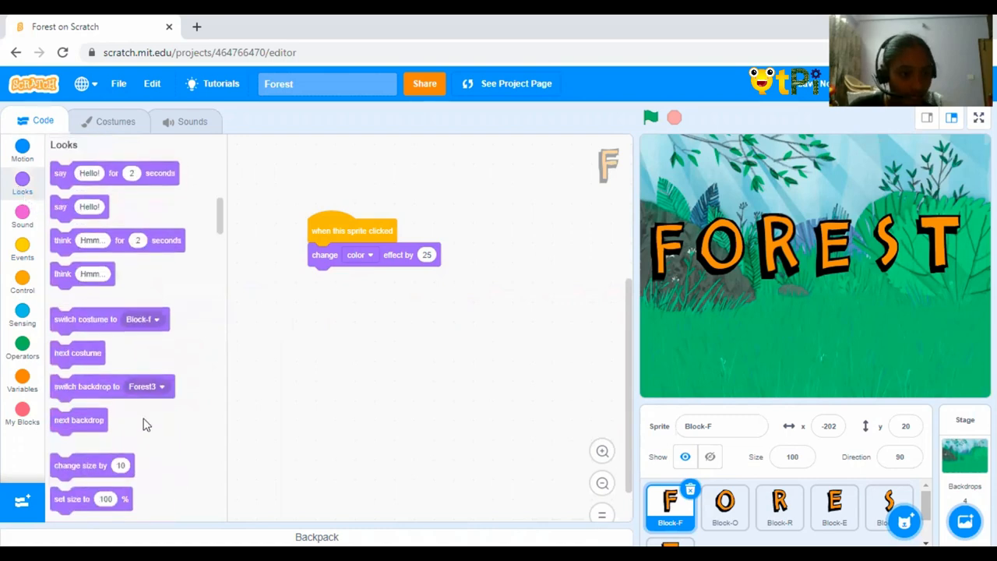
scroll(down, 3)
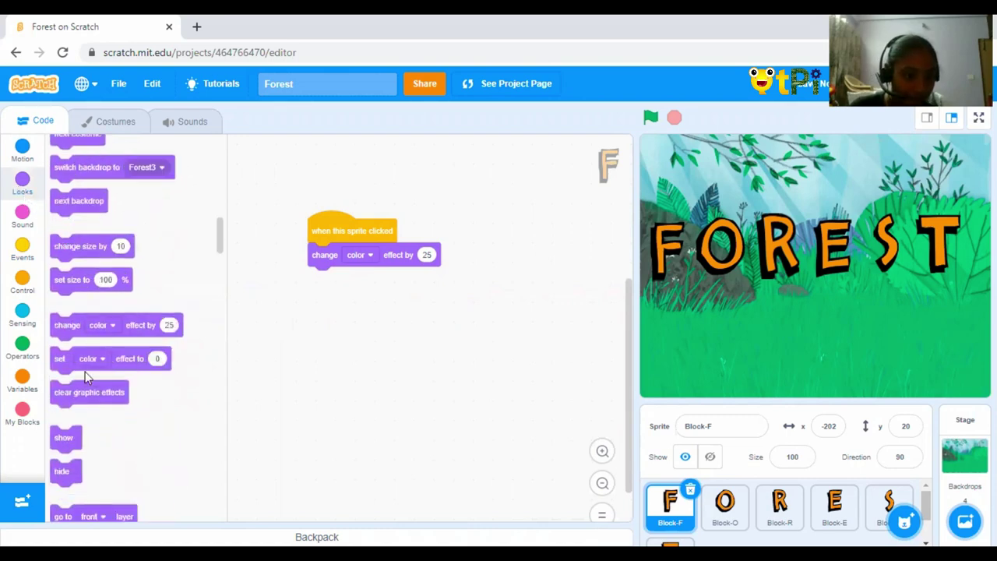
mouse_move(310, 294)
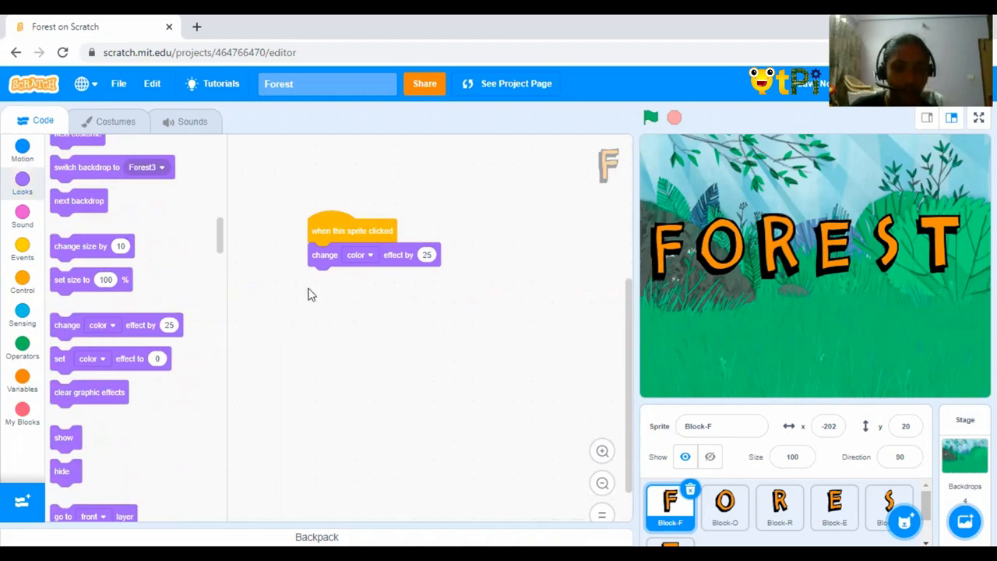
mouse_move(813, 517)
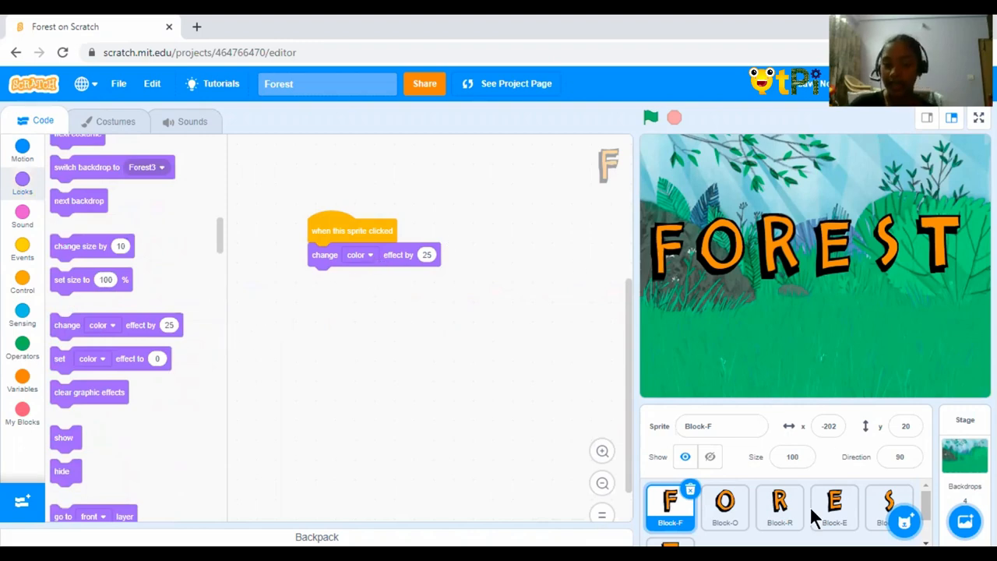
mouse_move(667, 265)
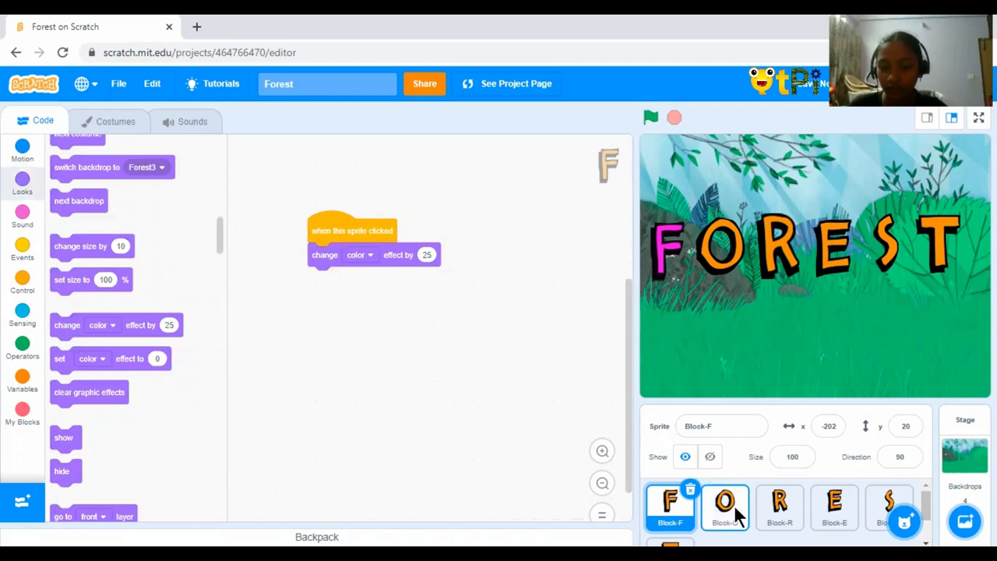
- Select Block-O and click the O on stage to test its think 'Hmm...' for 2 seconds script
click(724, 506)
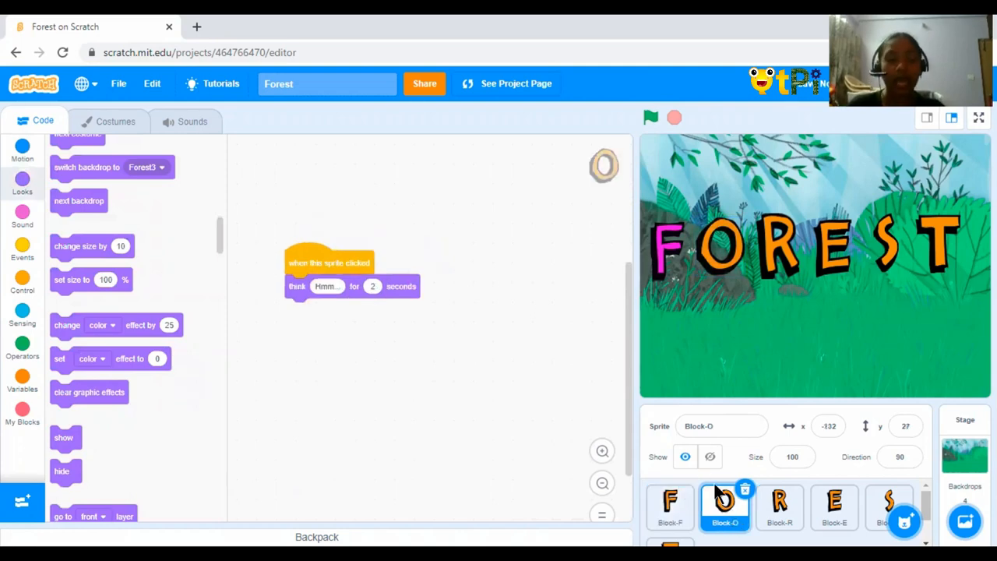
mouse_move(427, 413)
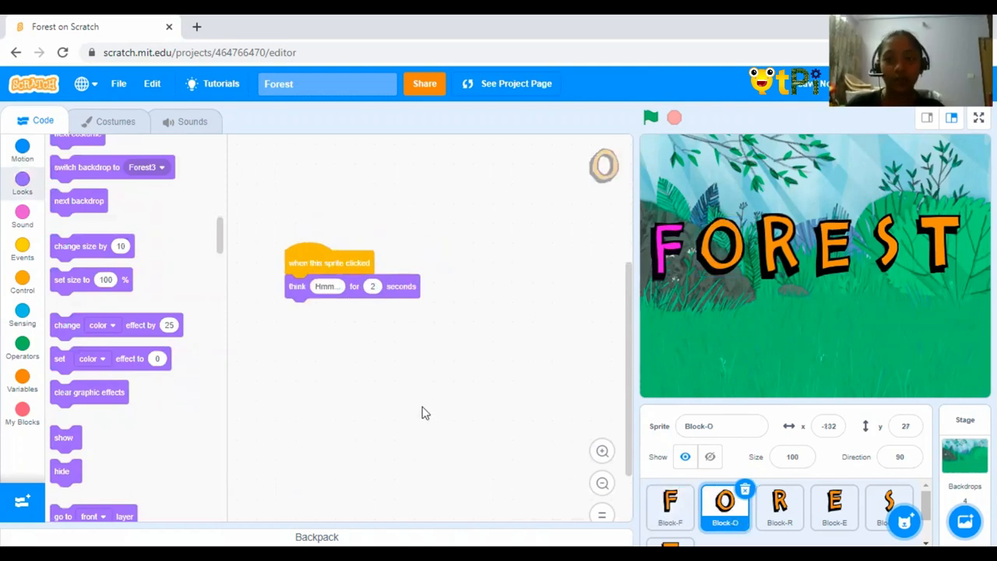
mouse_move(366, 399)
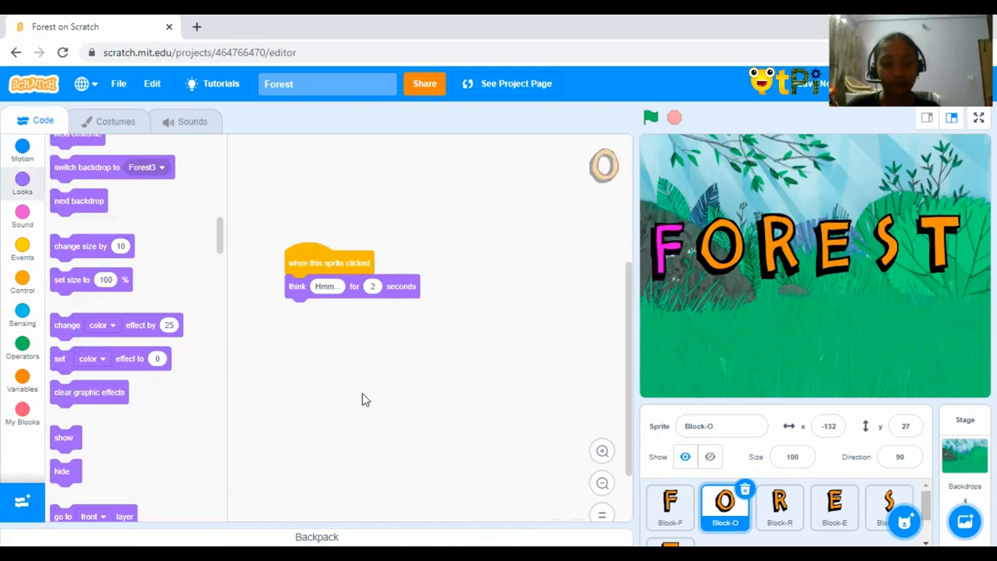
mouse_move(542, 329)
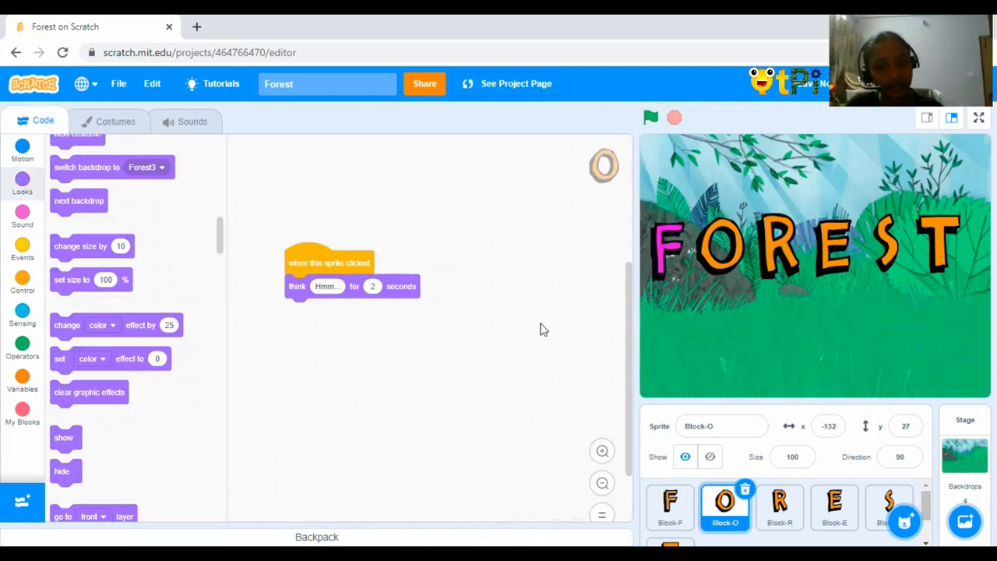
mouse_move(304, 290)
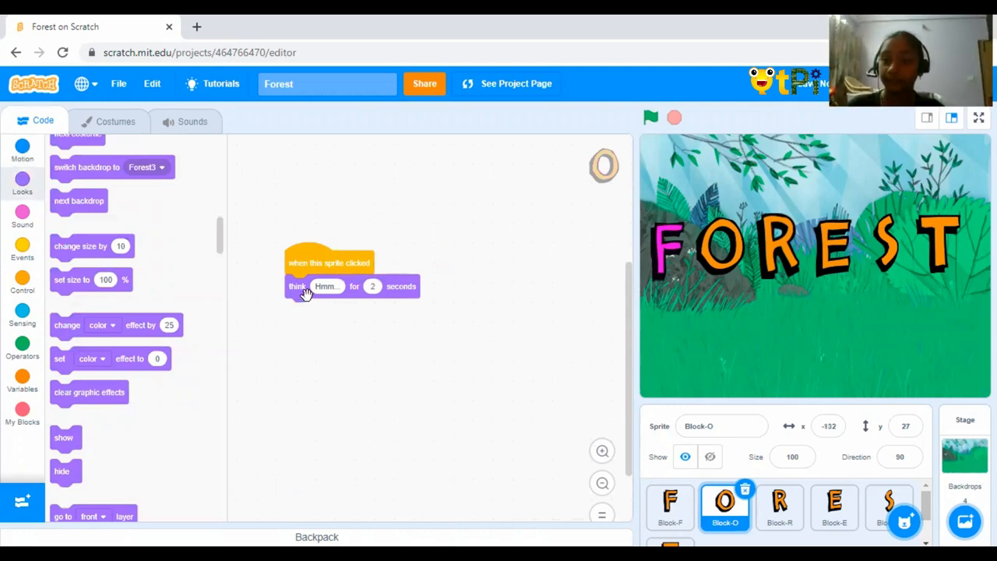
mouse_move(171, 257)
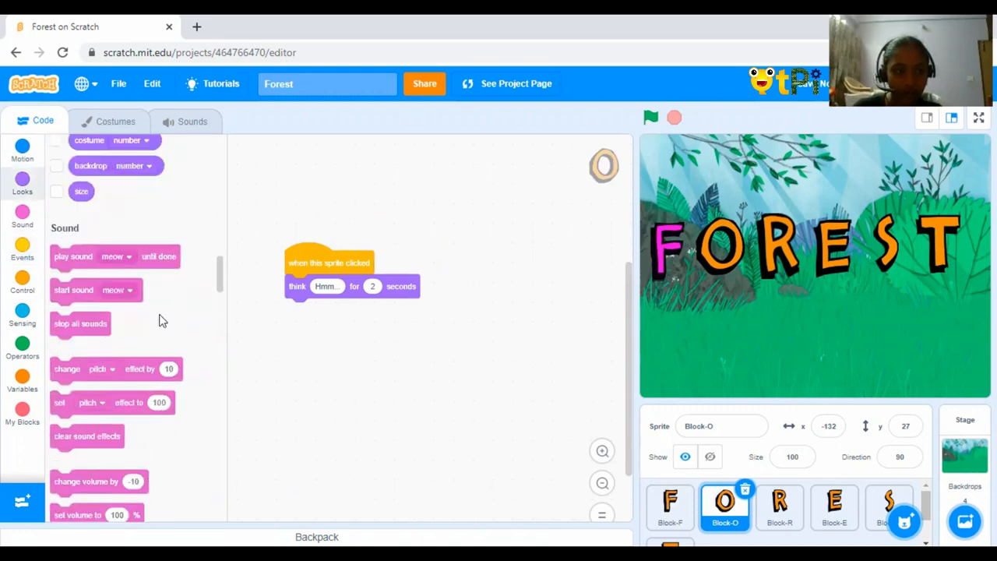
scroll(up, 3)
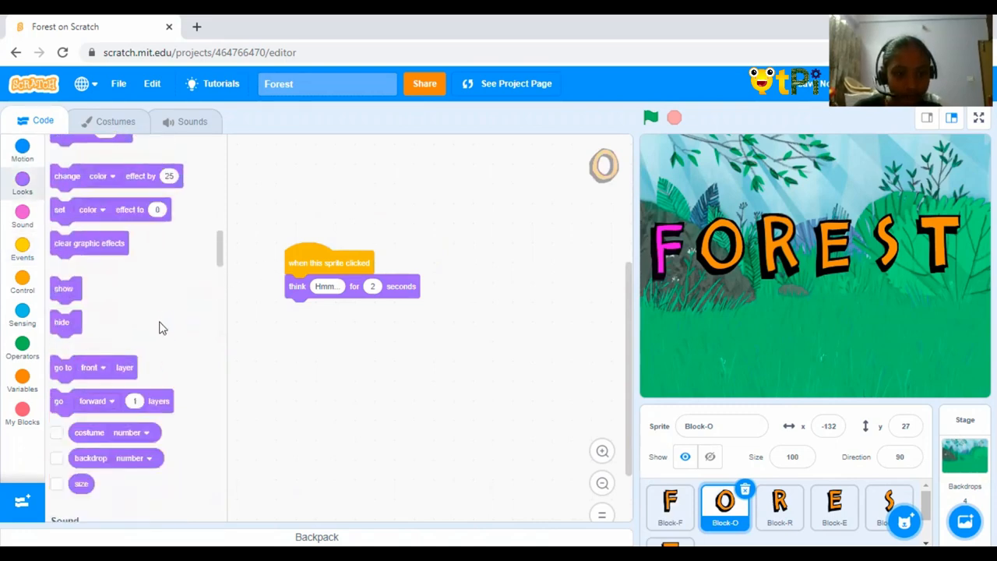
scroll(up, 3)
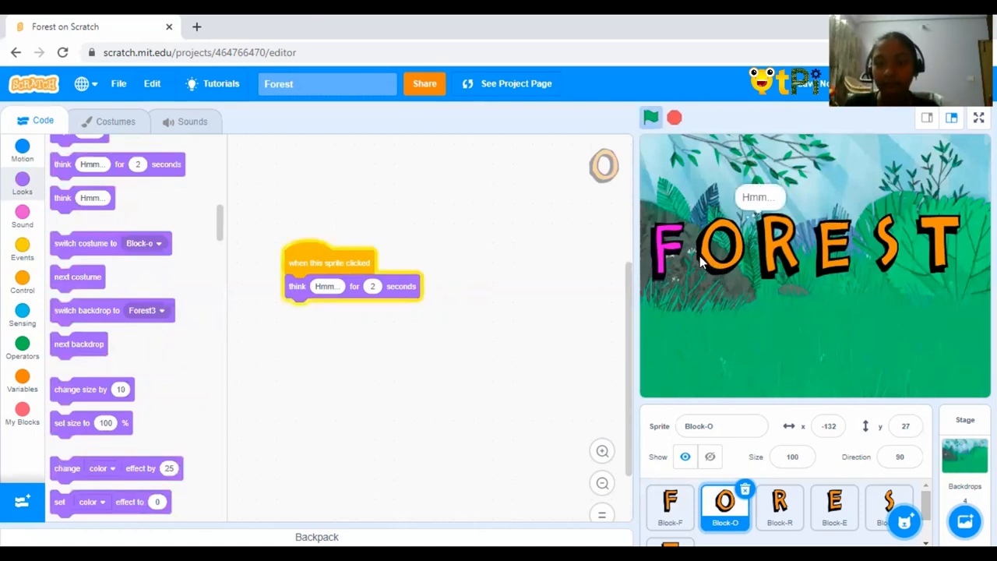
click(651, 117)
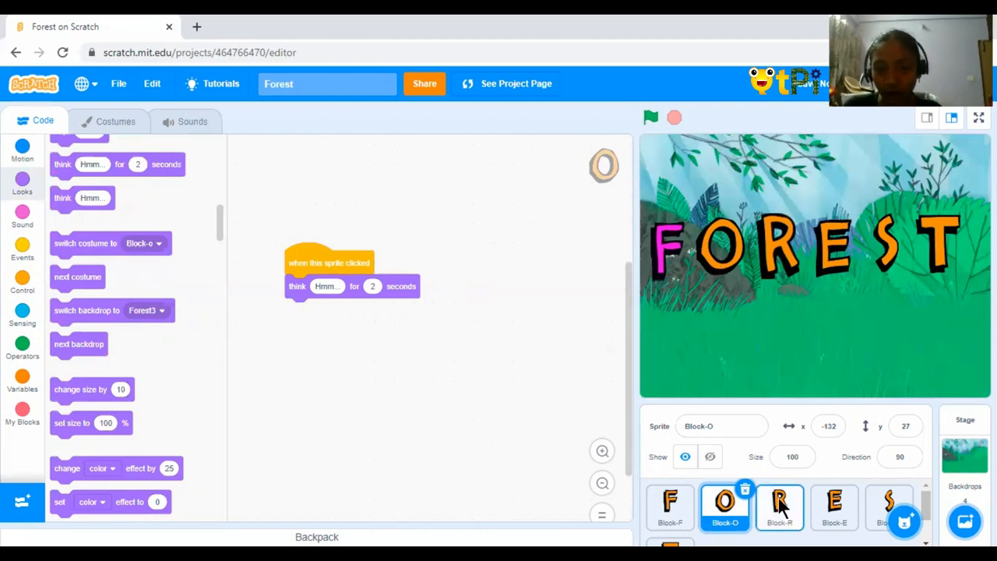
- Review Block-R's click-to-grow script with Events and Looks blocks, then switch to Block-E
click(778, 506)
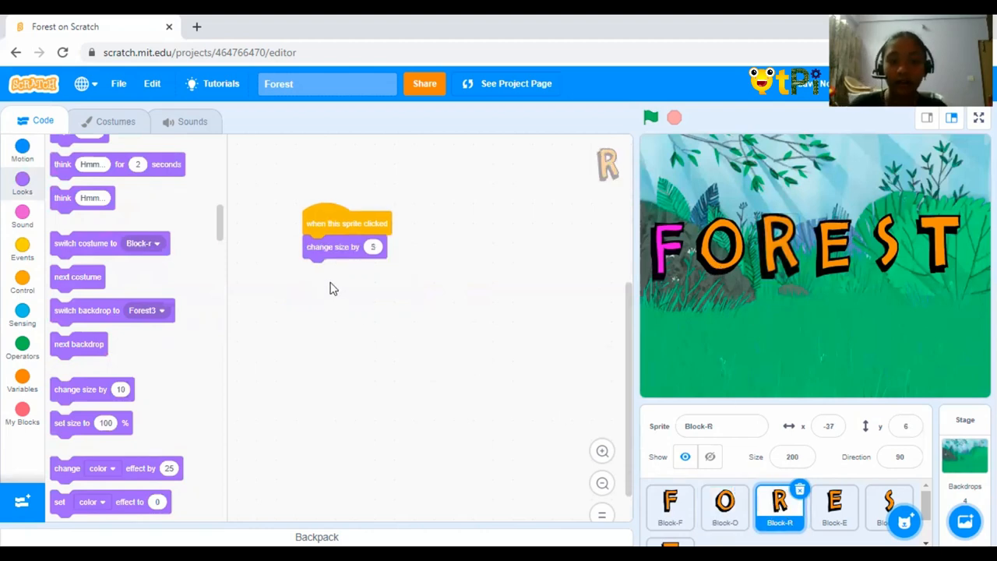
mouse_move(336, 274)
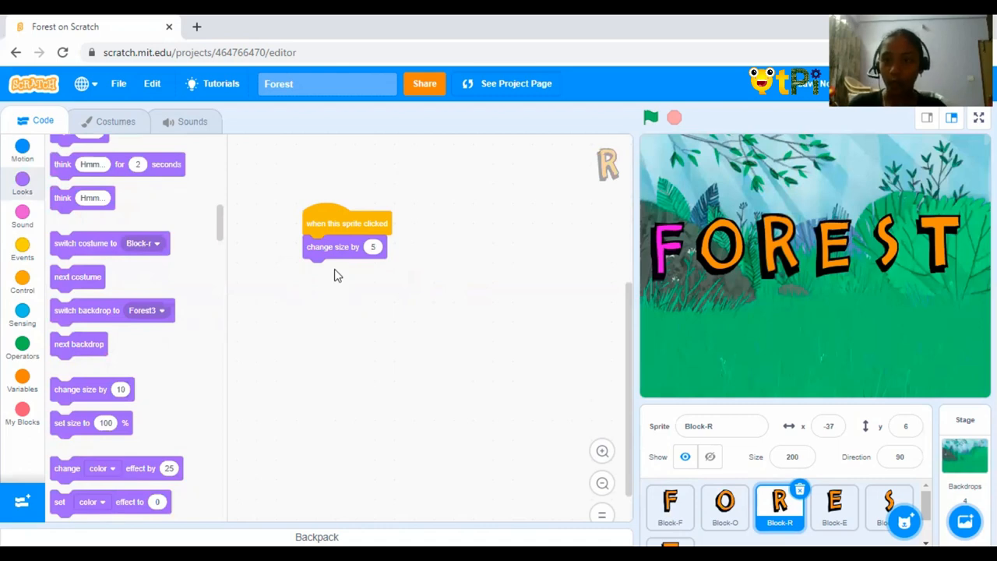
mouse_move(280, 260)
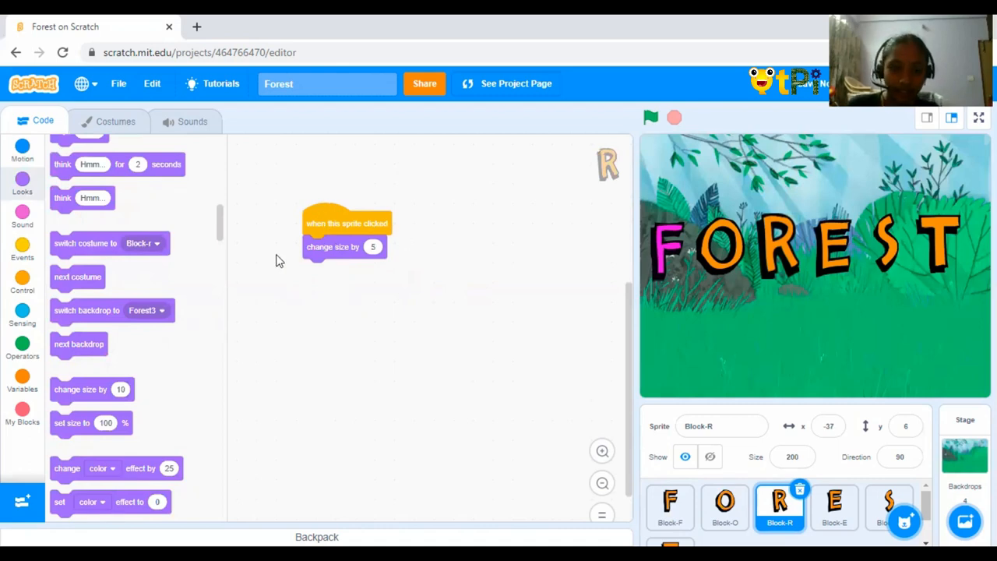
mouse_move(370, 277)
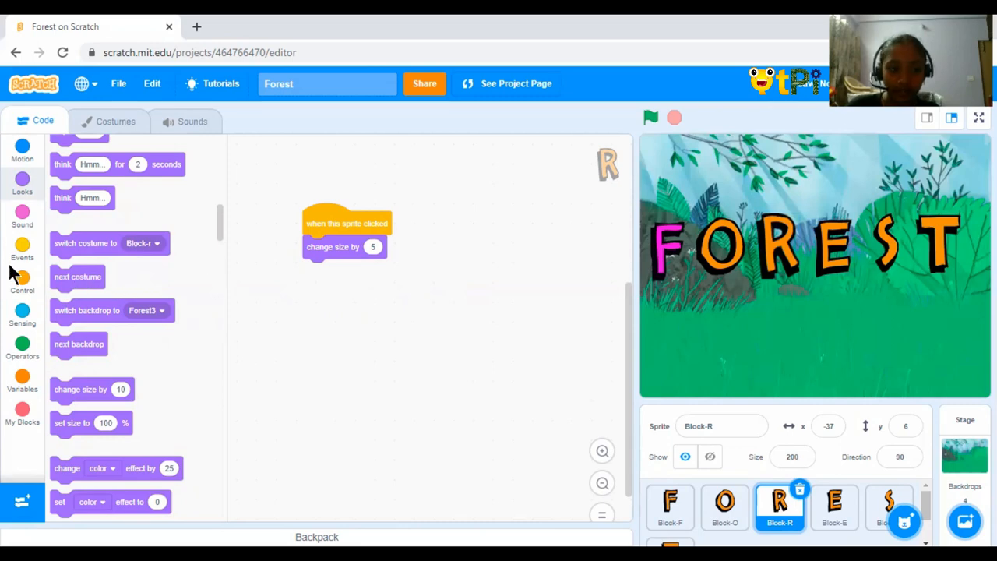
click(22, 248)
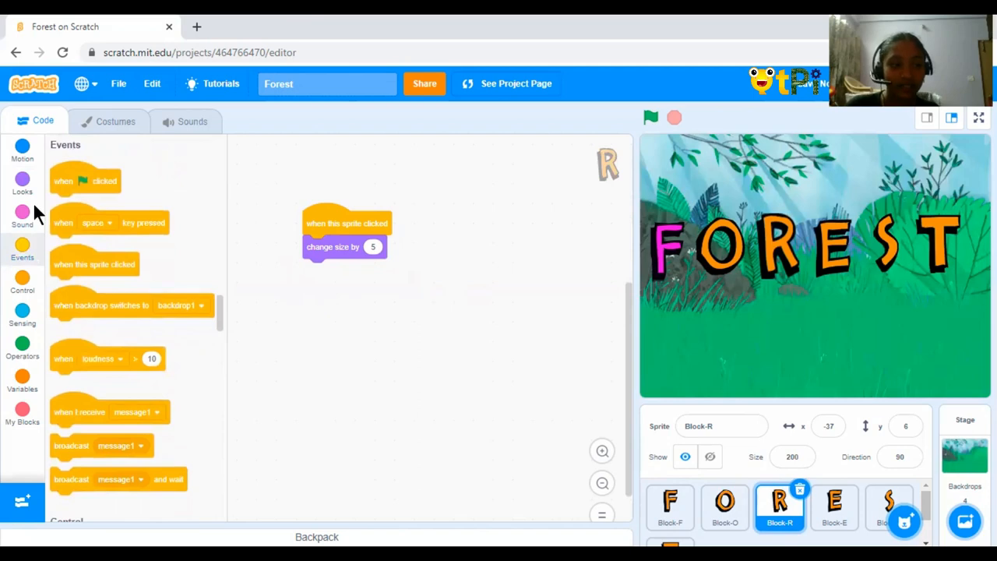
click(22, 181)
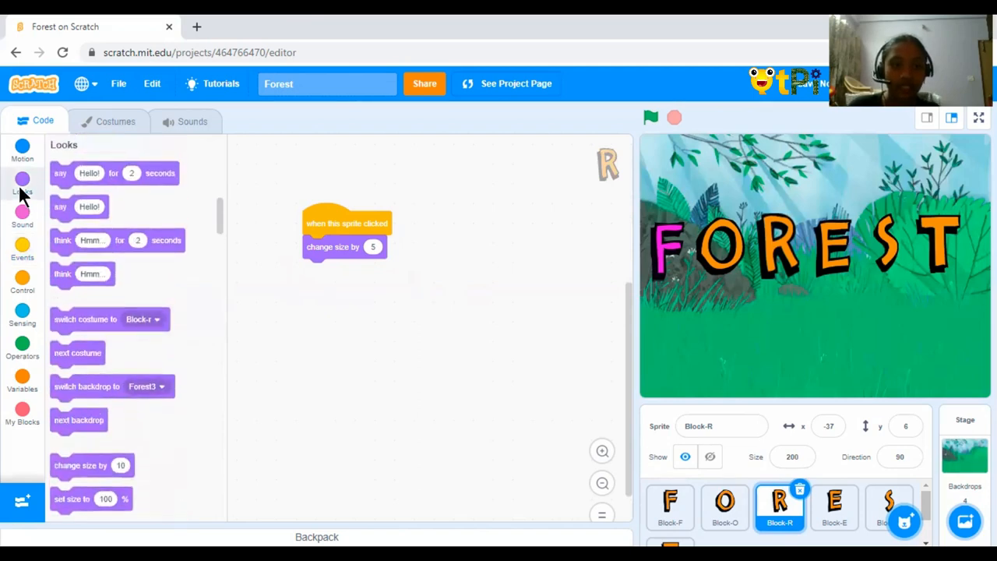
scroll(down, 3)
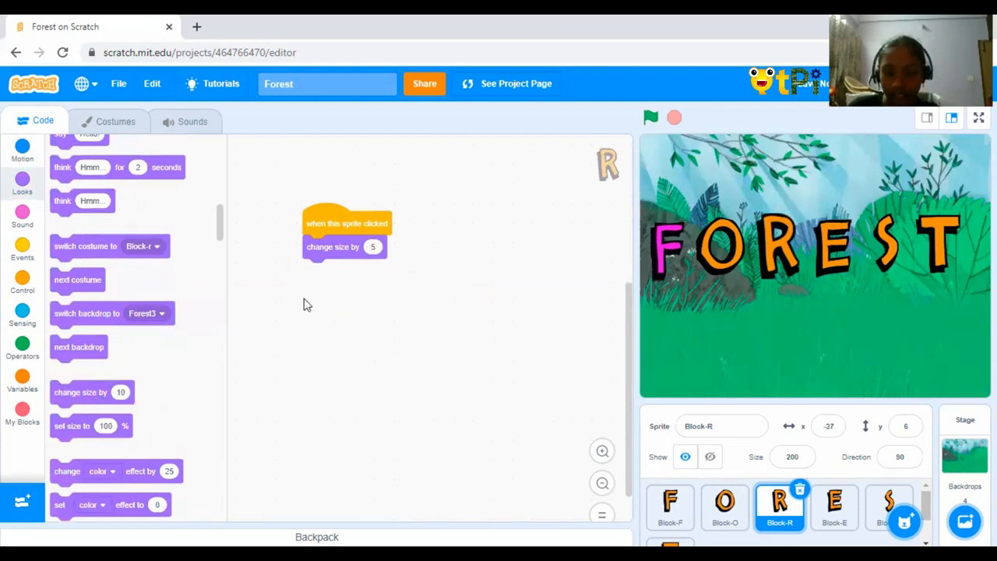
mouse_move(594, 414)
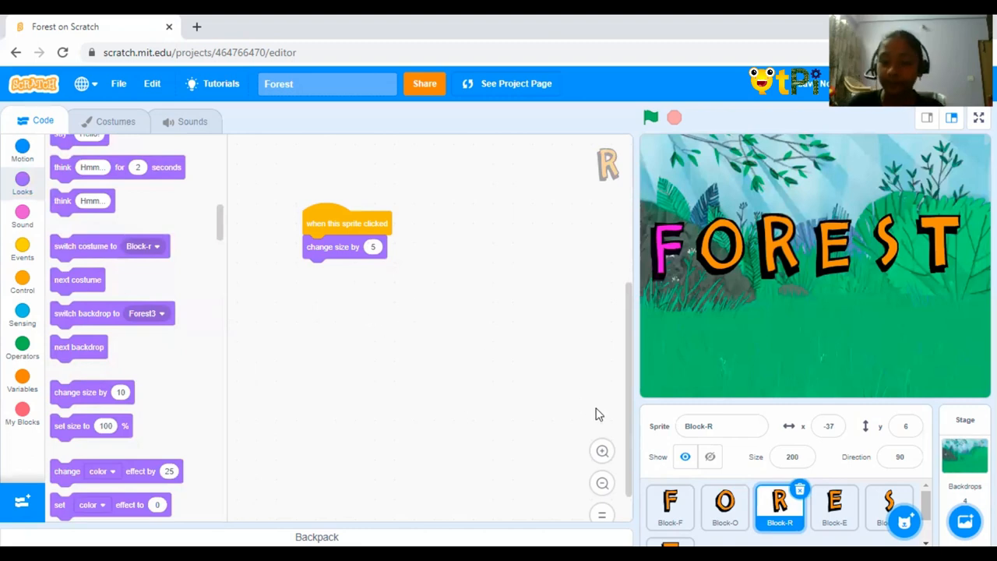
click(834, 506)
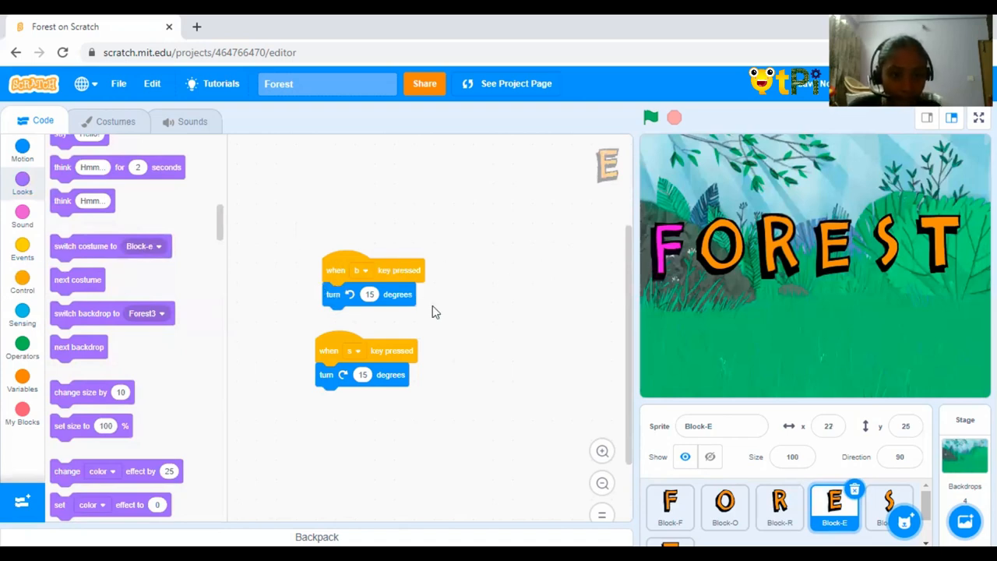
mouse_move(369, 327)
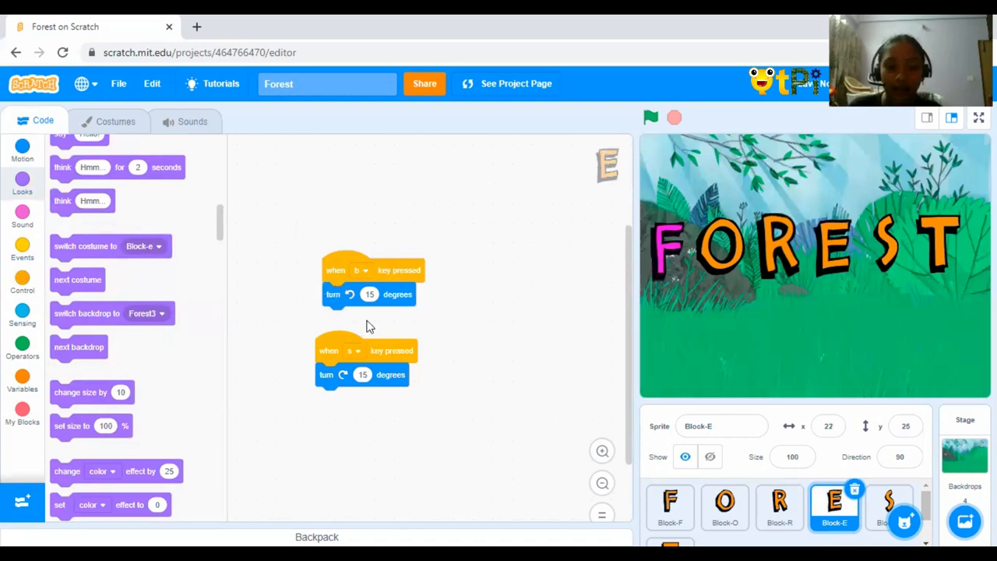
mouse_move(374, 318)
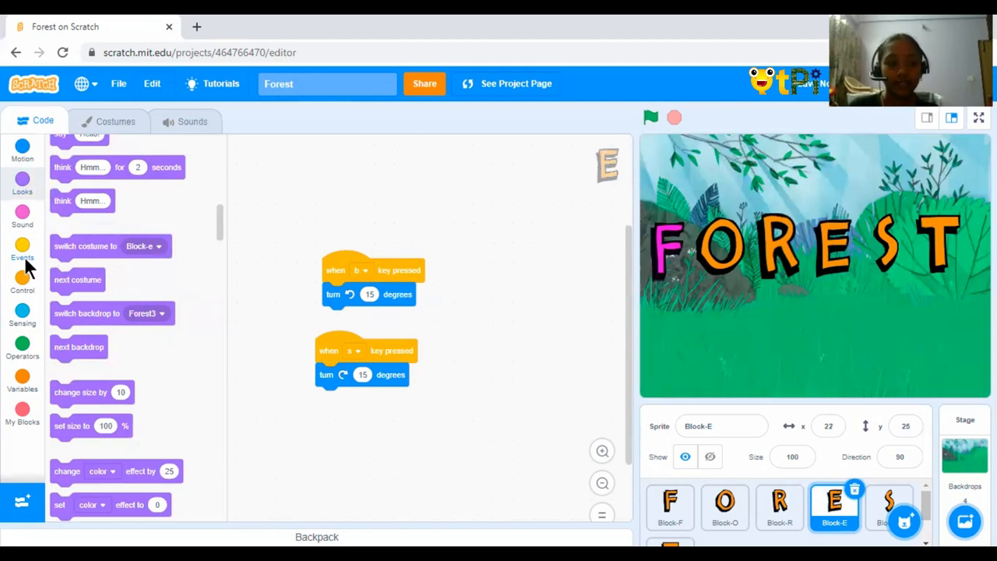
- Choose the trigger key for Block-E's 15-degree left-turn key-press script
click(21, 249)
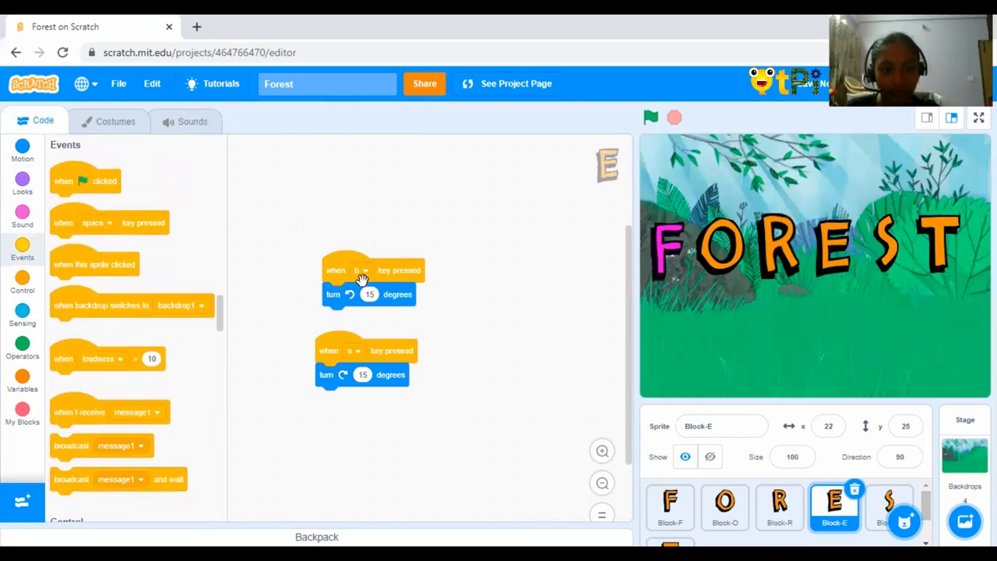
click(361, 271)
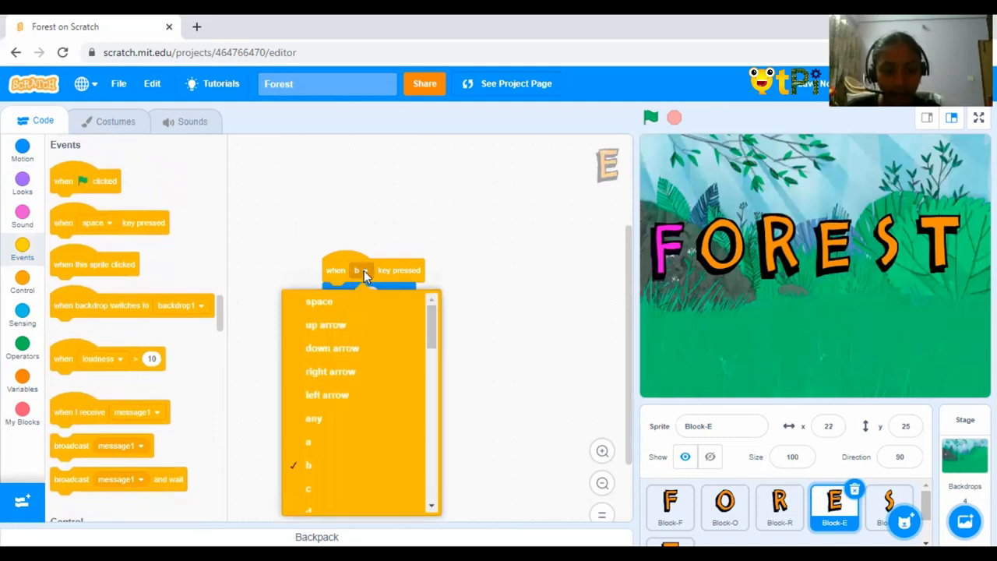
click(309, 464)
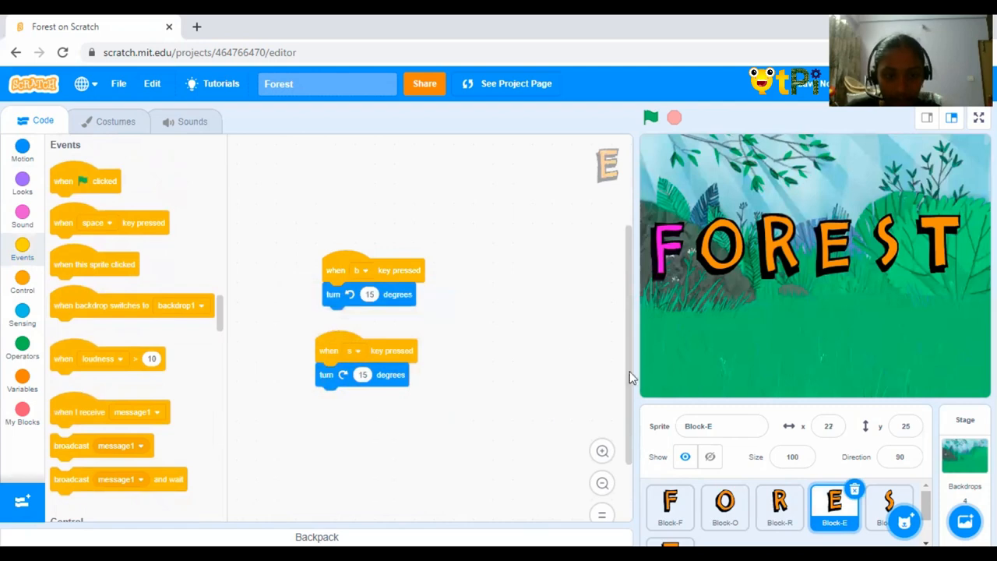
mouse_move(417, 215)
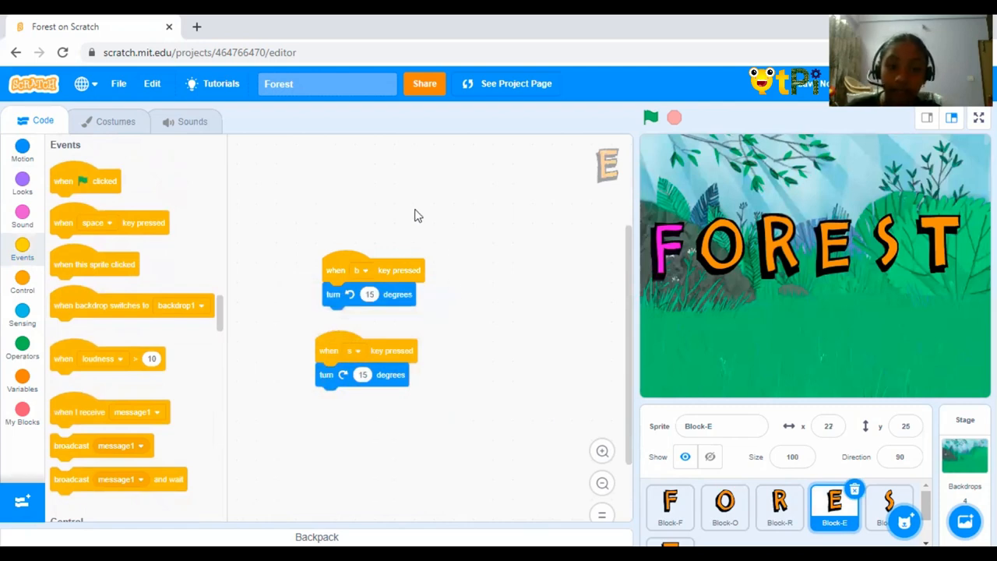
mouse_move(367, 271)
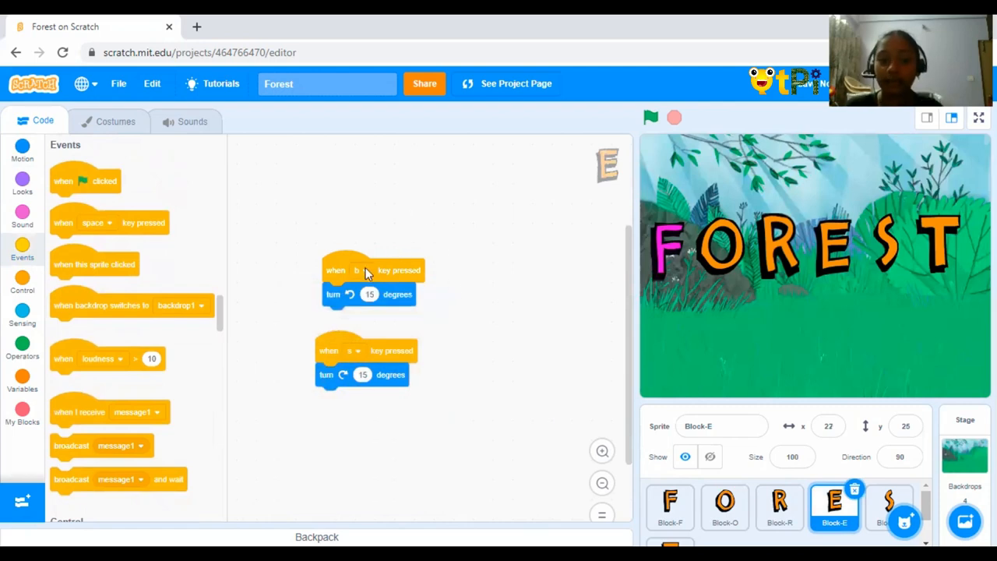
click(356, 271)
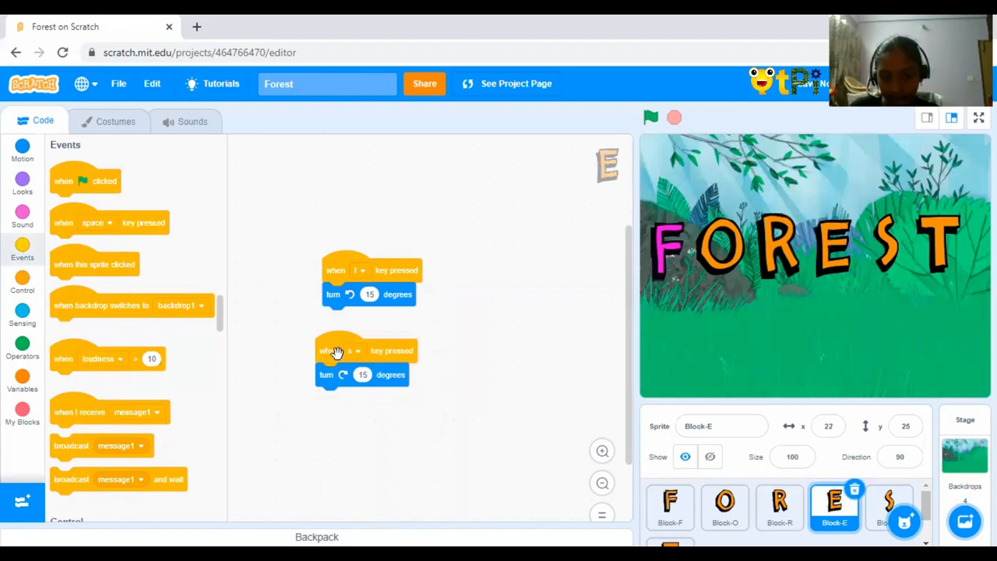
mouse_move(360, 352)
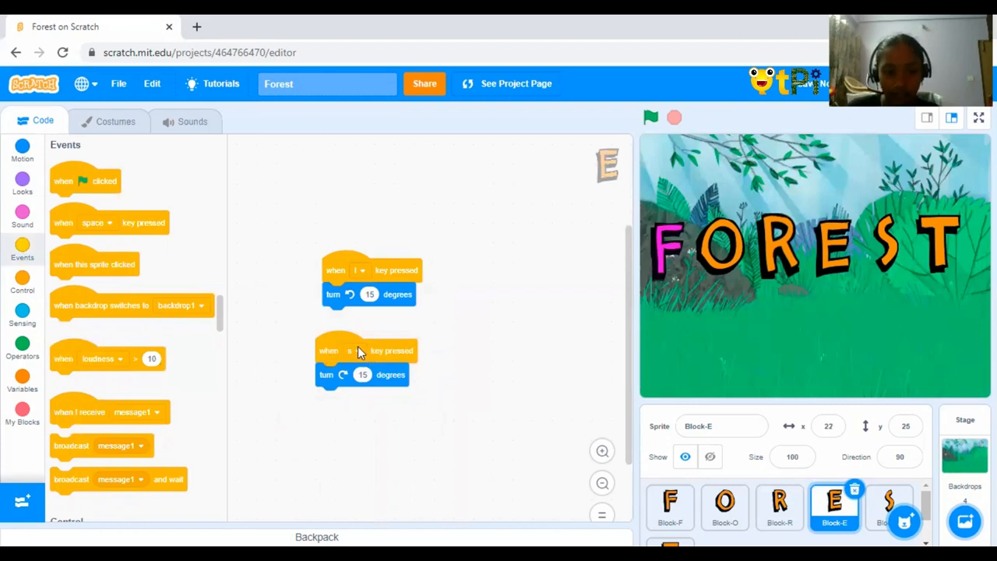
- Choose the trigger key for the 15-degree right-turn script and list the Motion blocks
click(352, 350)
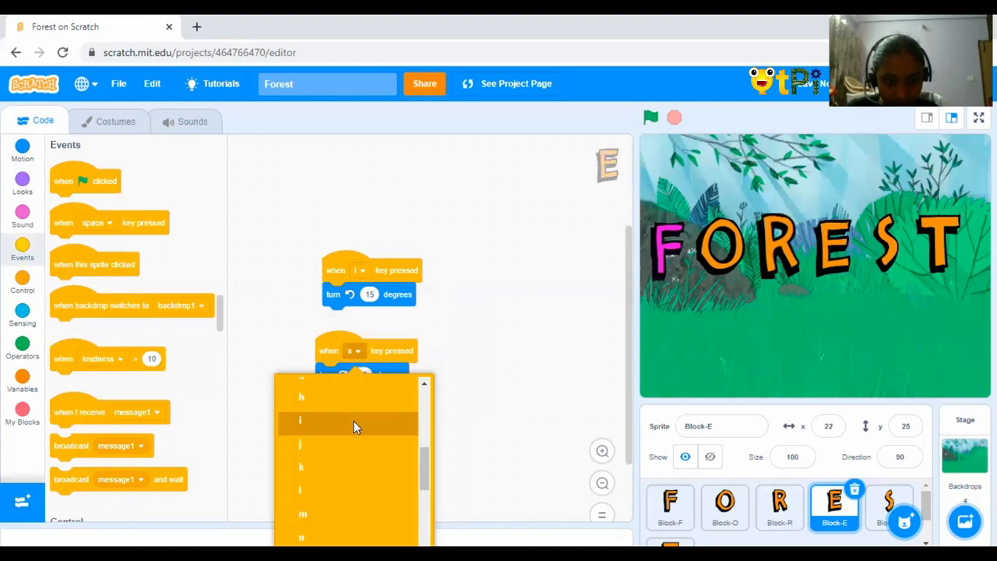
scroll(down, 3)
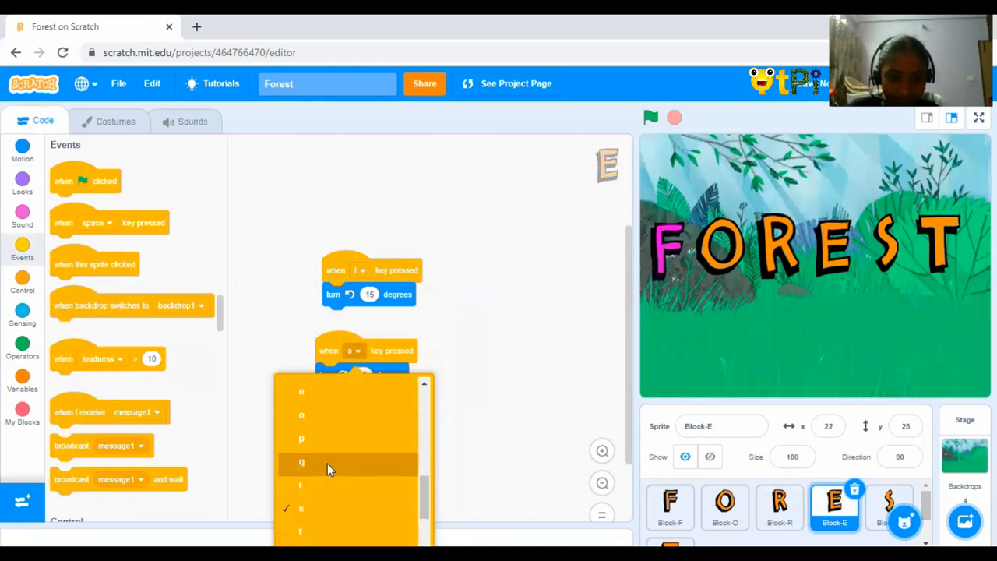
click(302, 460)
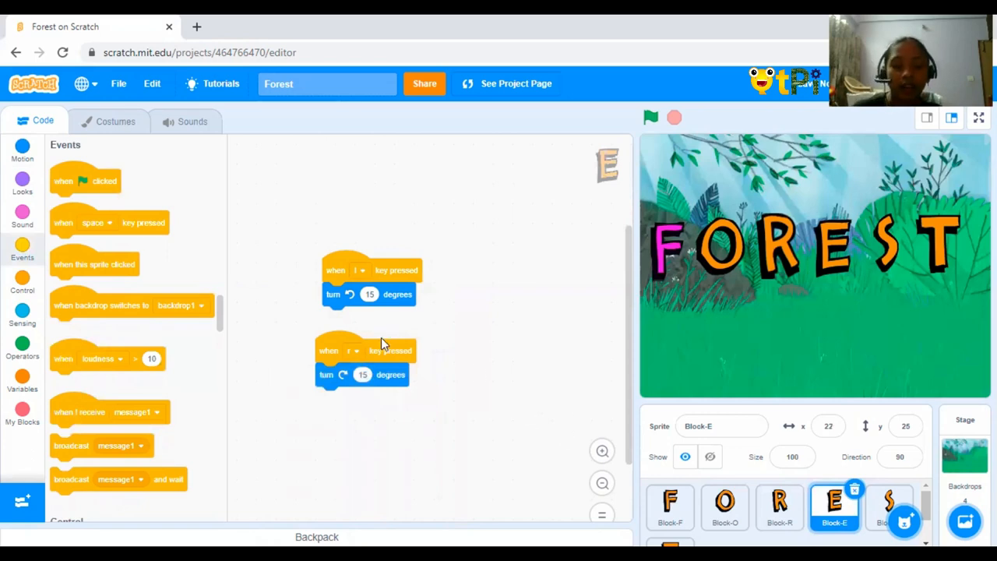
click(22, 148)
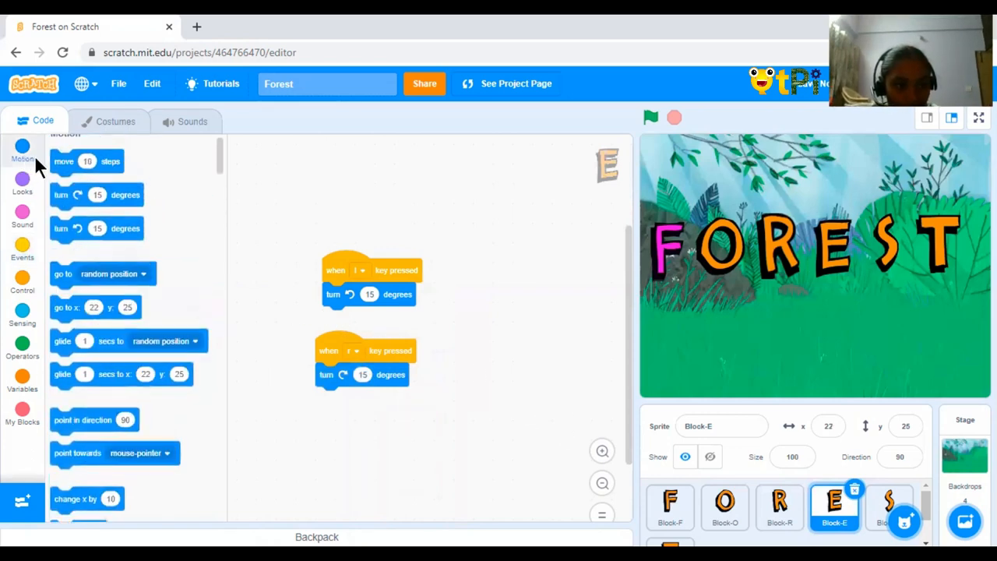
scroll(up, 3)
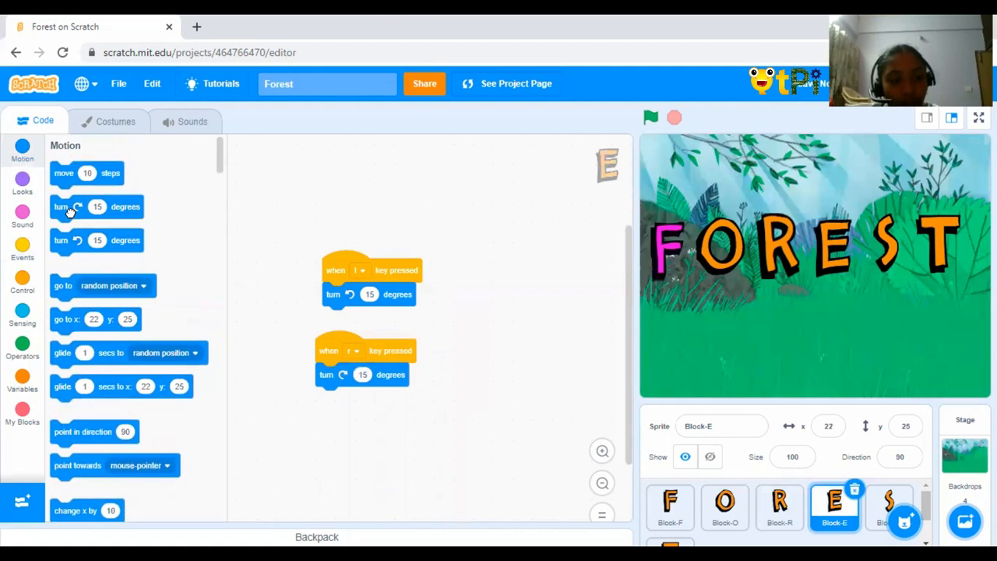
mouse_move(50, 236)
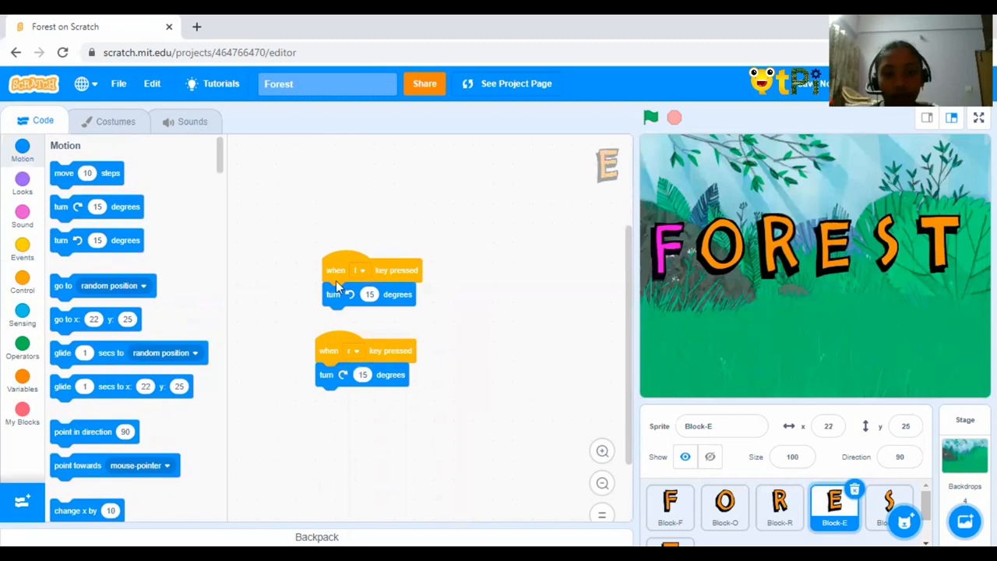
mouse_move(327, 131)
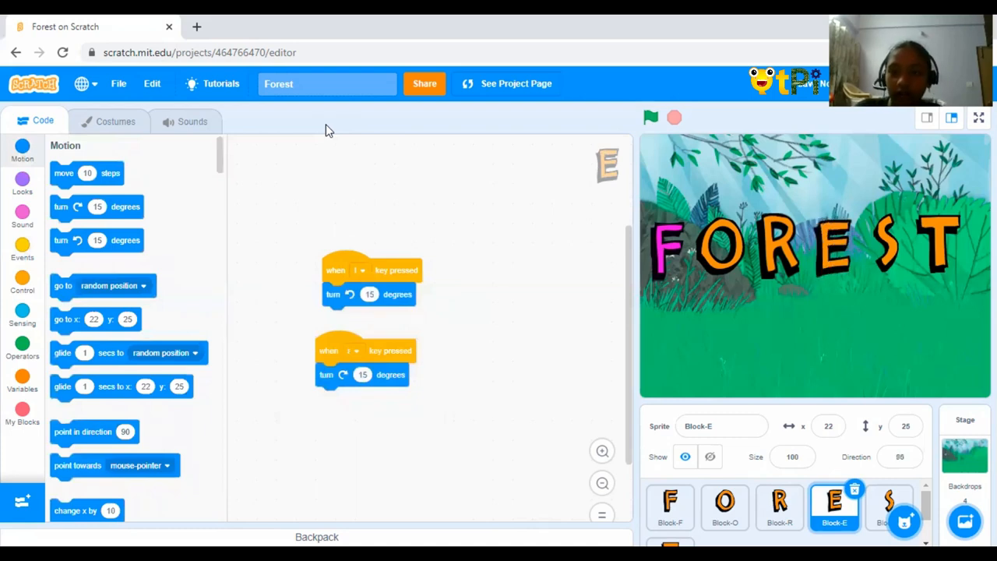
mouse_move(714, 168)
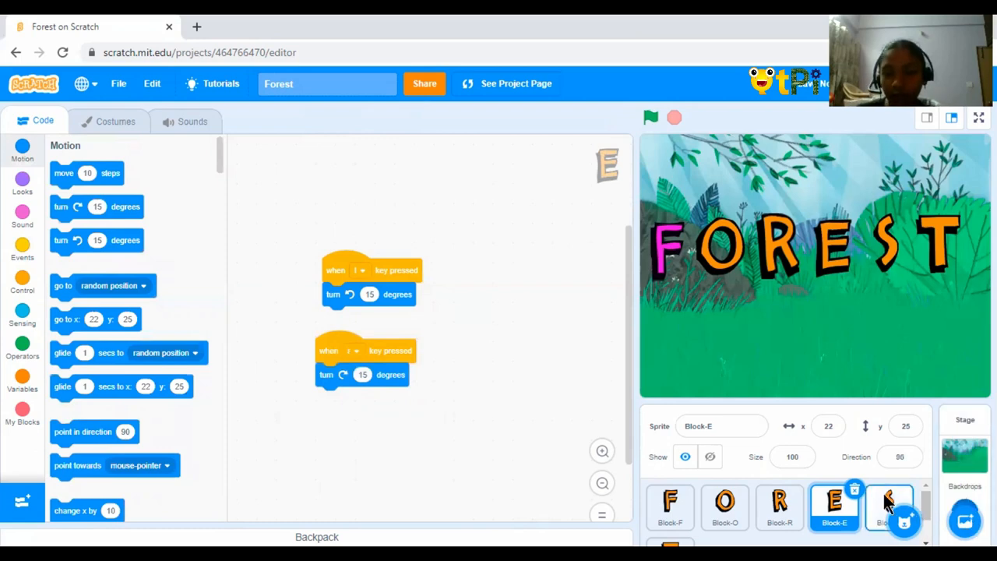
- Select Block-S, drag out an extra sprite-clicked trigger and remove the surplus blocks from its recording1 script
click(881, 506)
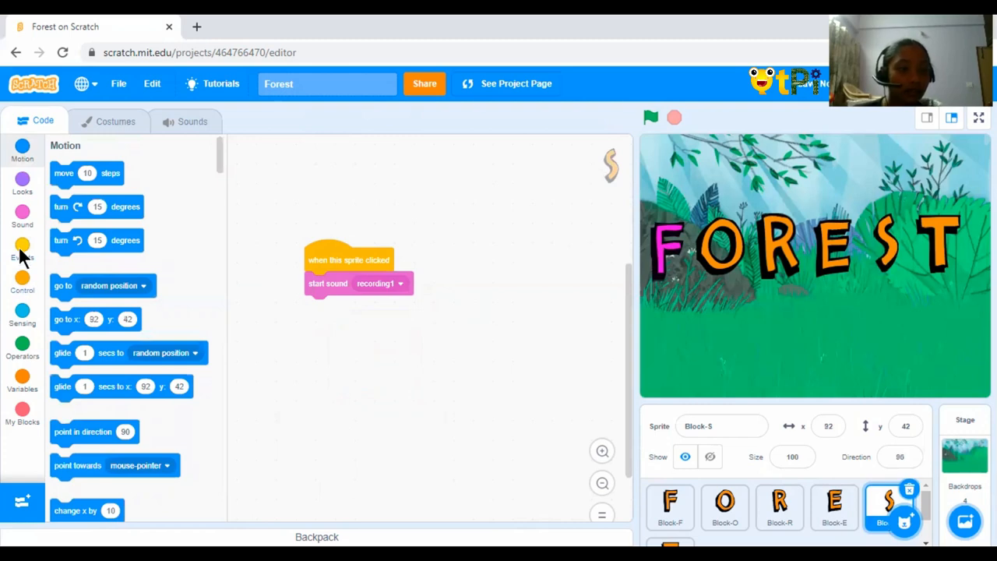
click(22, 247)
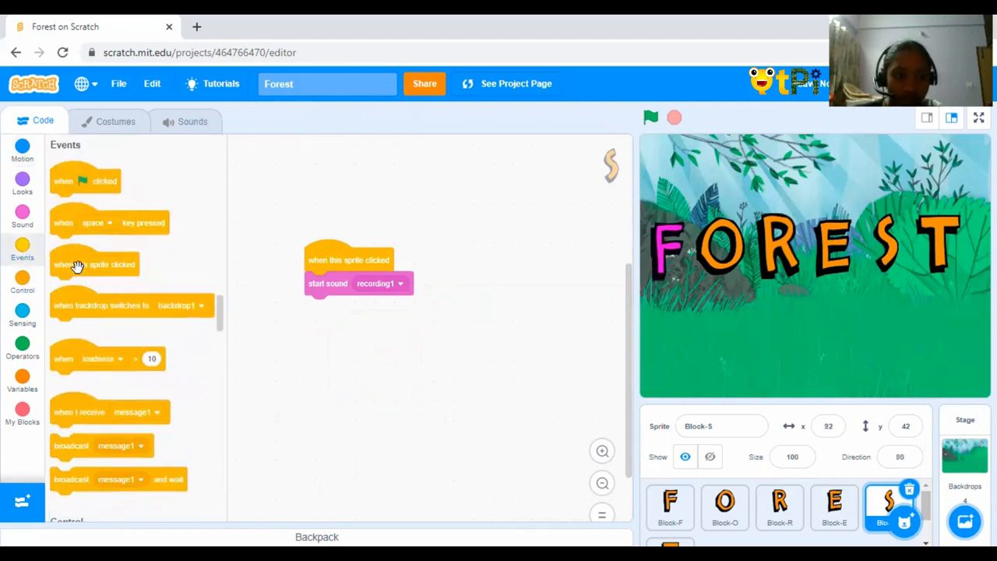
drag(95, 264, 329, 346)
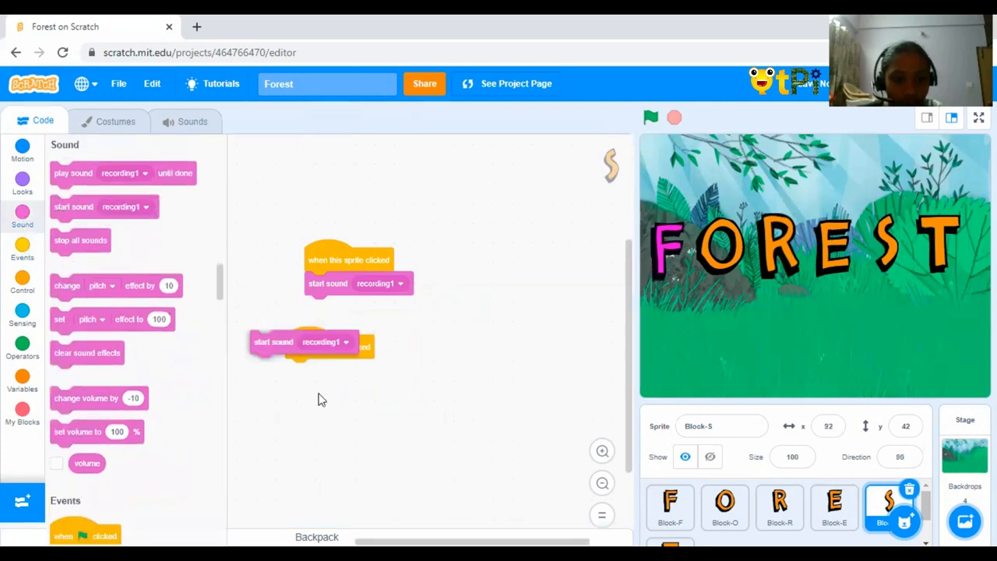
drag(299, 341, 265, 355)
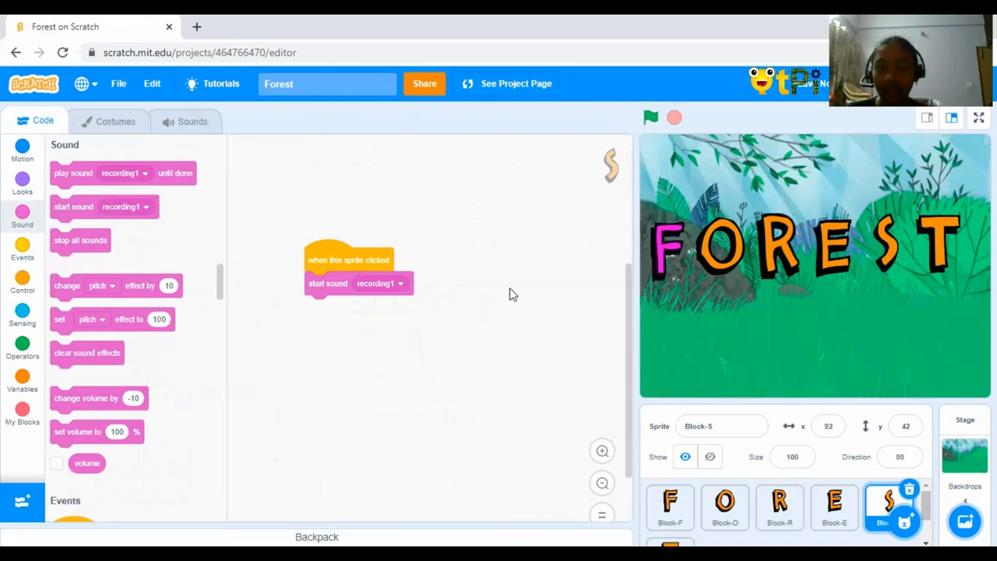
mouse_move(880, 264)
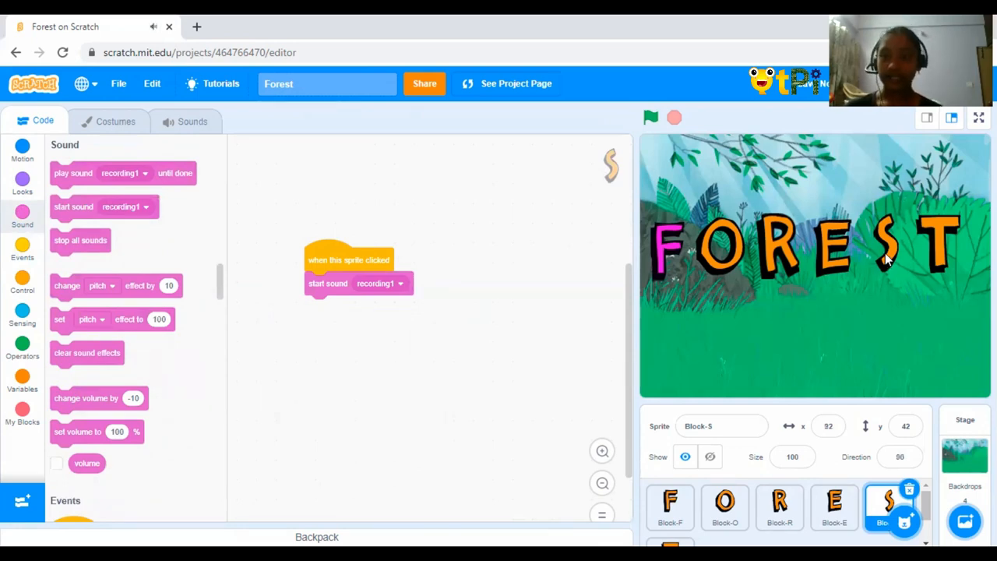
mouse_move(828, 408)
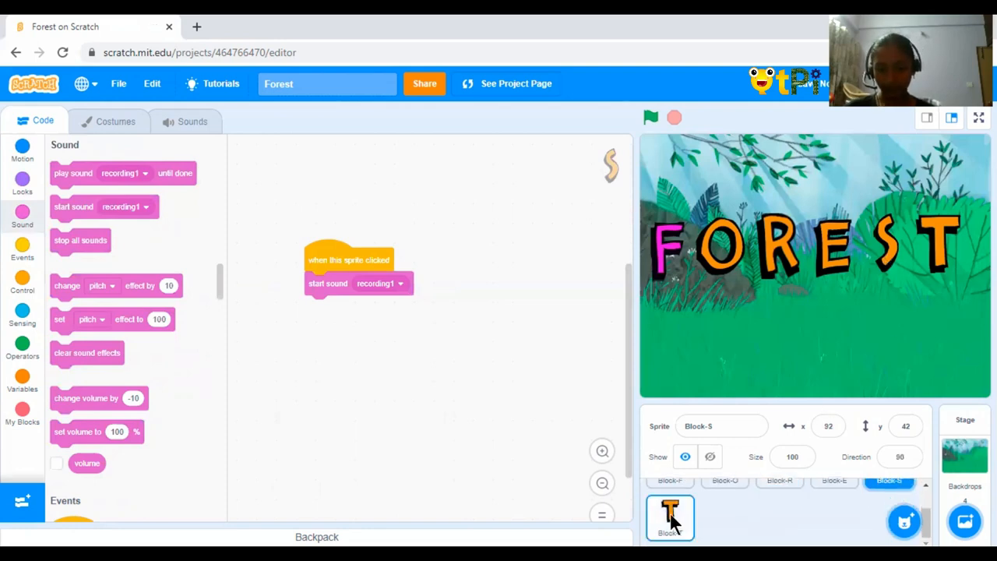
- Select Block-T, add a duplicate click-to-start-recording1 script, then delete it leaving one script
click(670, 517)
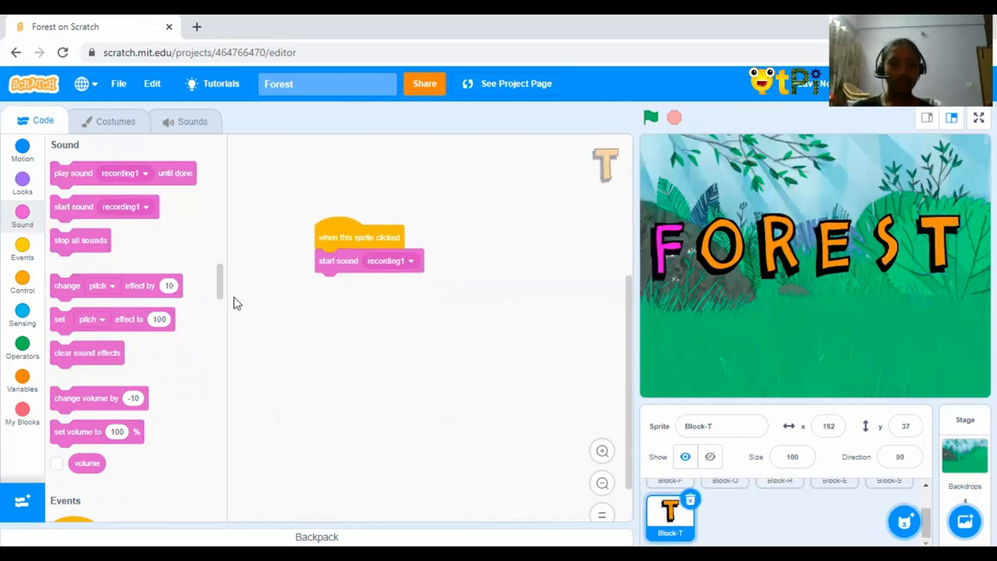
click(22, 249)
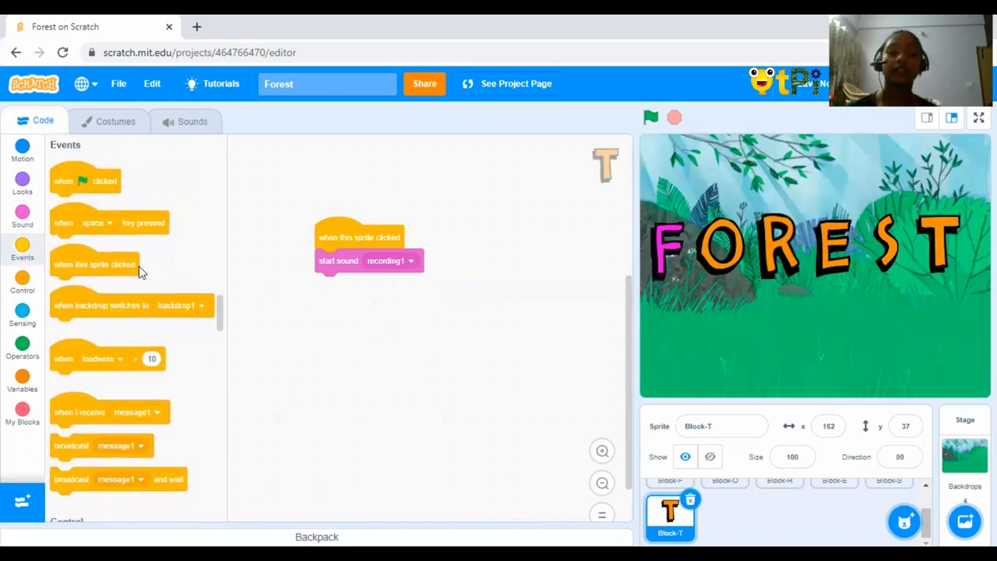
drag(94, 265, 406, 330)
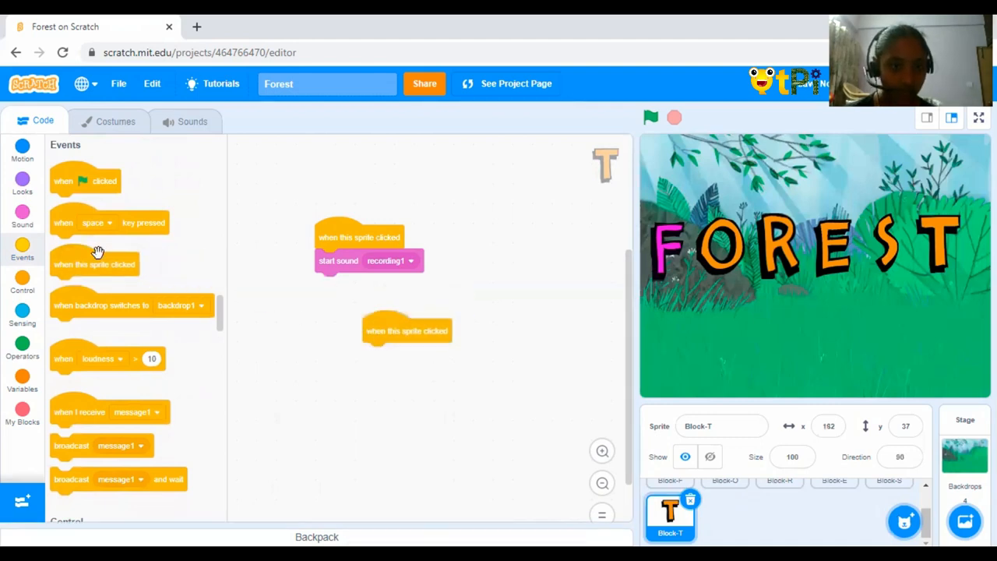
click(22, 216)
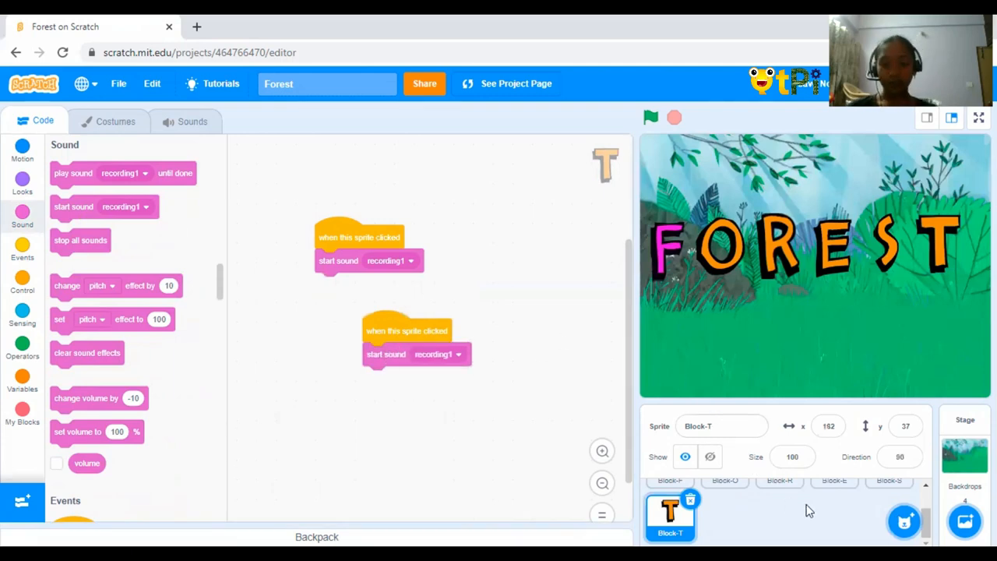
mouse_move(941, 262)
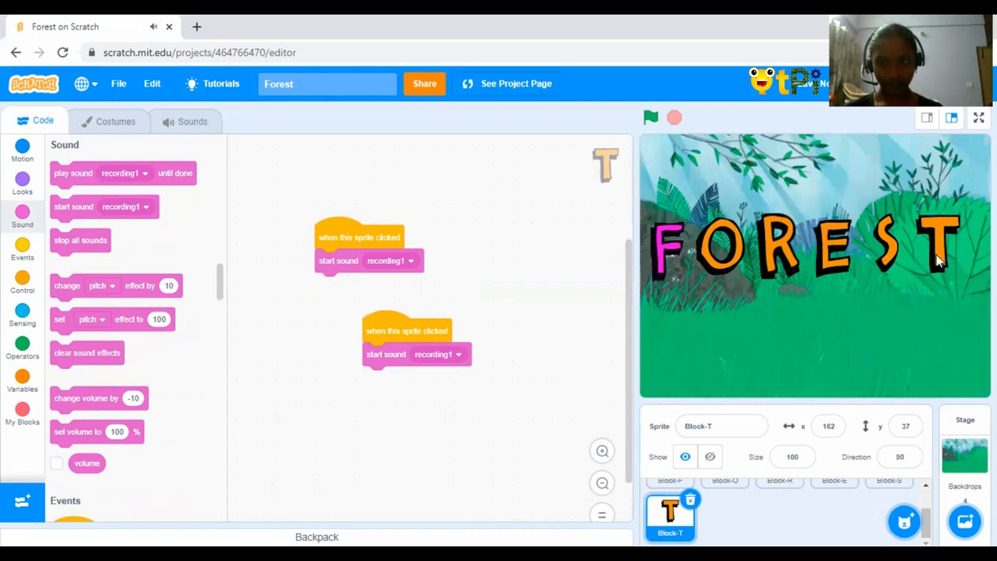
drag(407, 330, 148, 331)
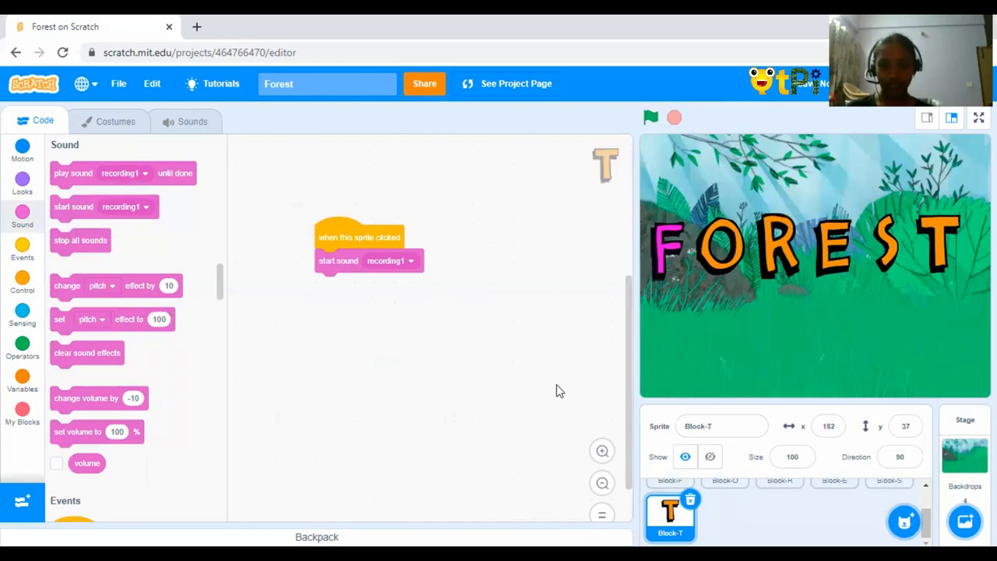
mouse_move(674, 281)
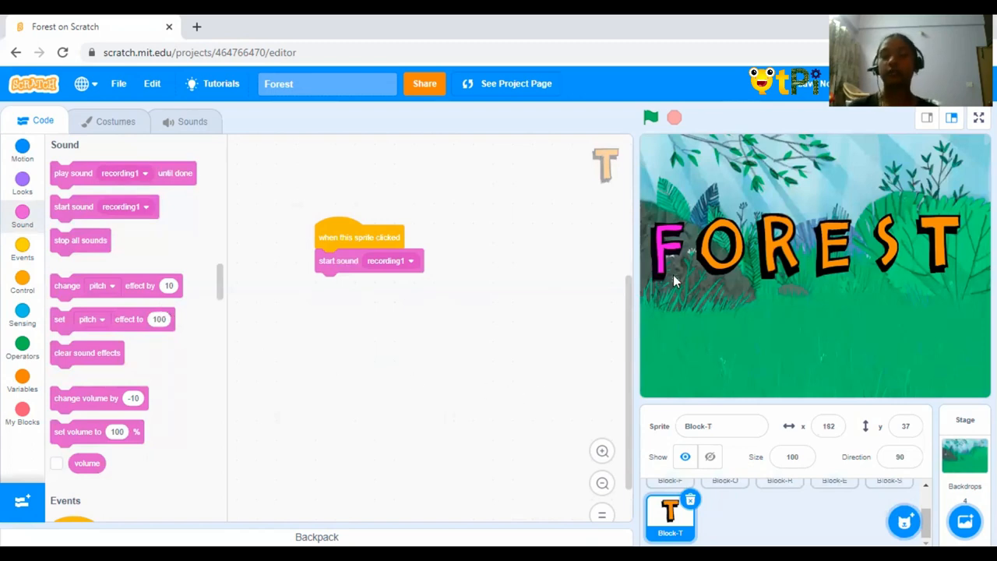
mouse_move(666, 247)
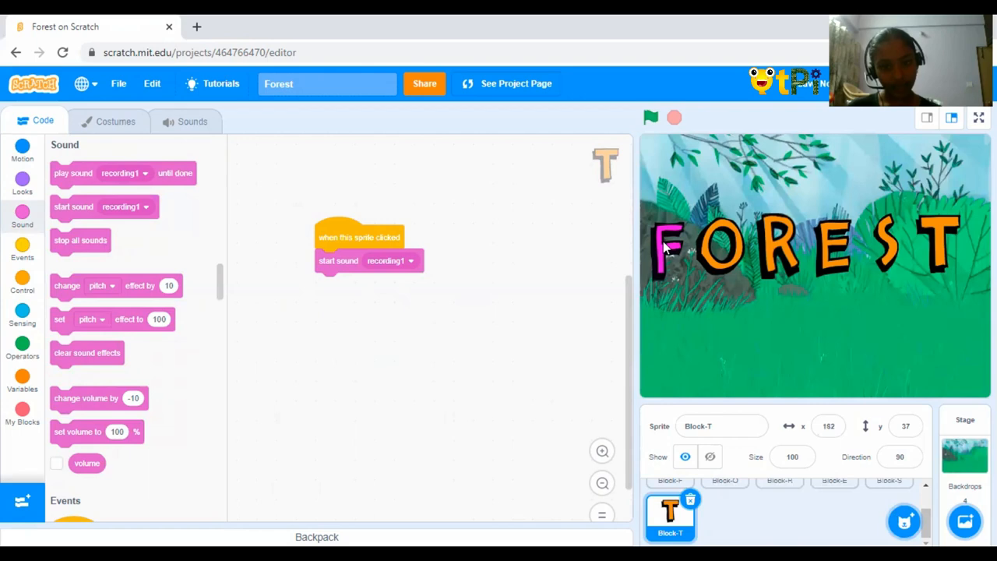
- Test the F and O letters on stage, cancel the Leave site dialog, and return to Block-E's scripts
click(15, 53)
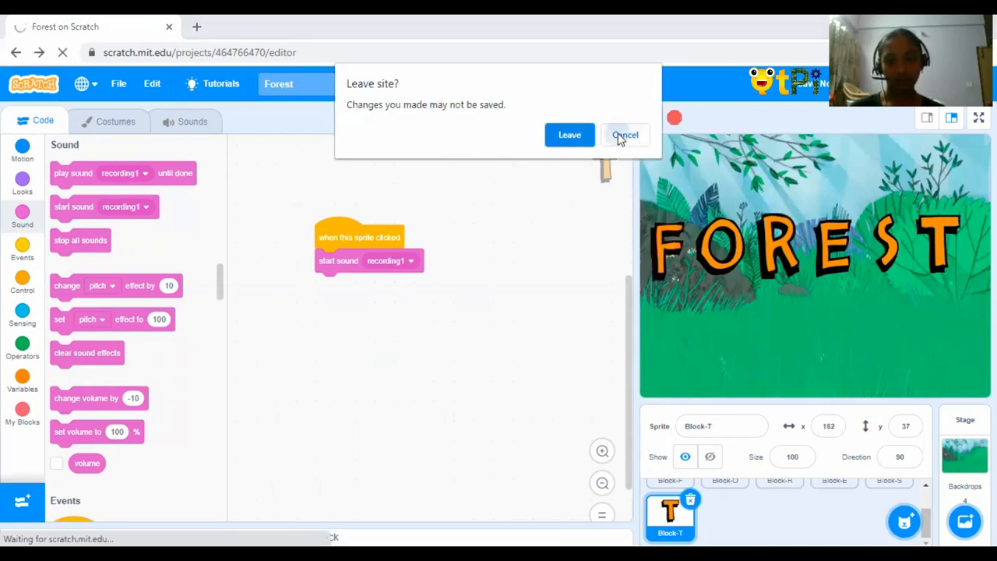
click(626, 134)
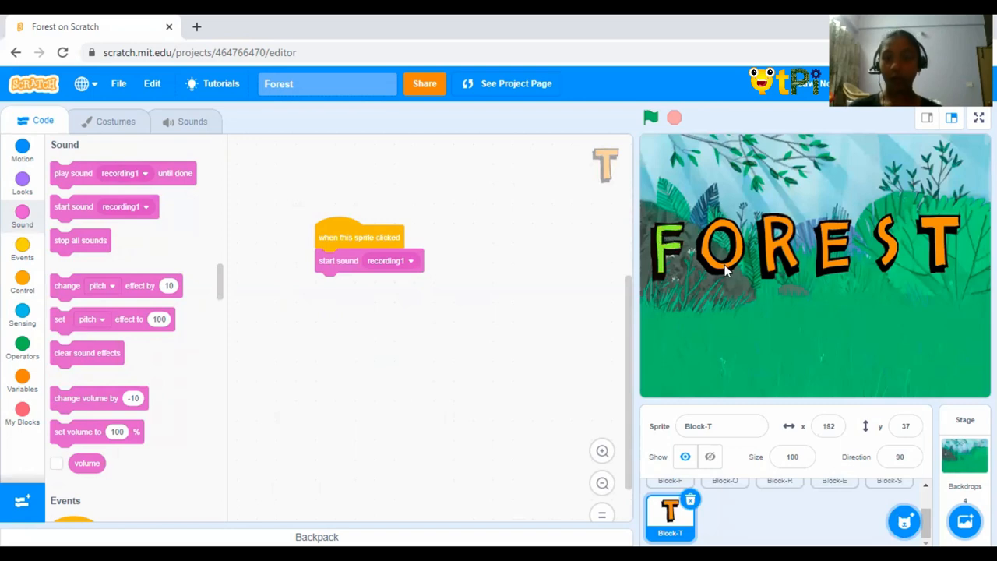
click(651, 117)
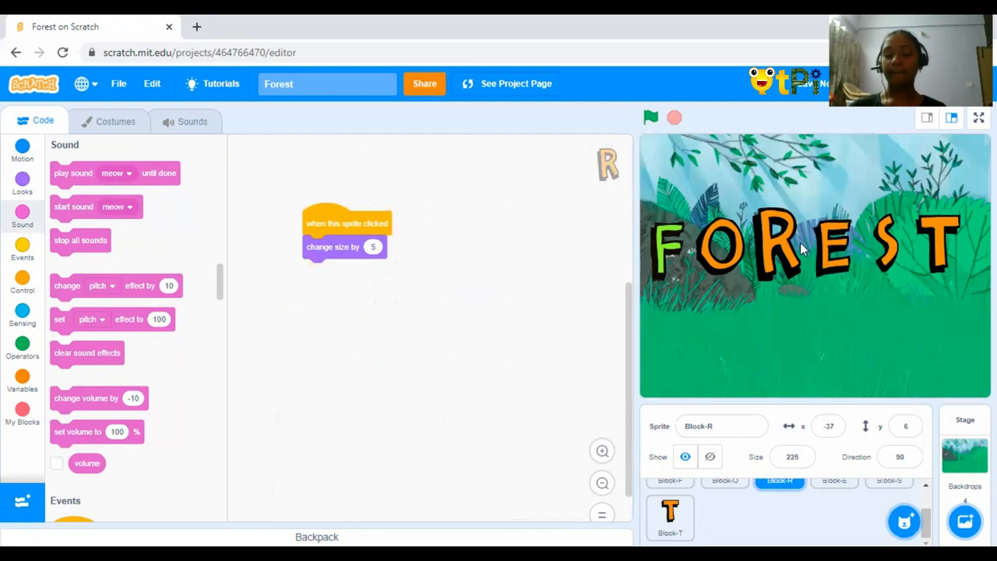
mouse_move(824, 273)
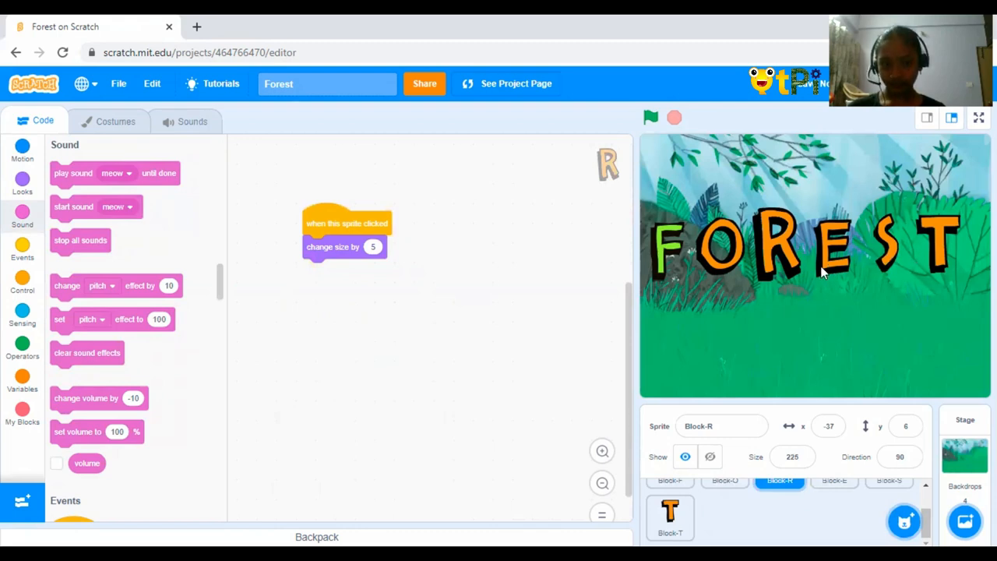
click(833, 480)
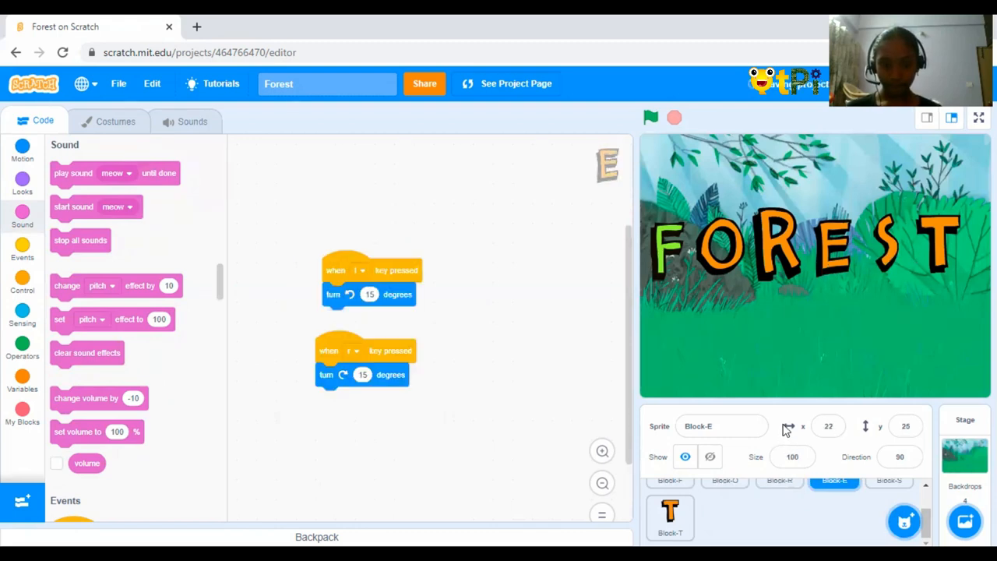
mouse_move(891, 250)
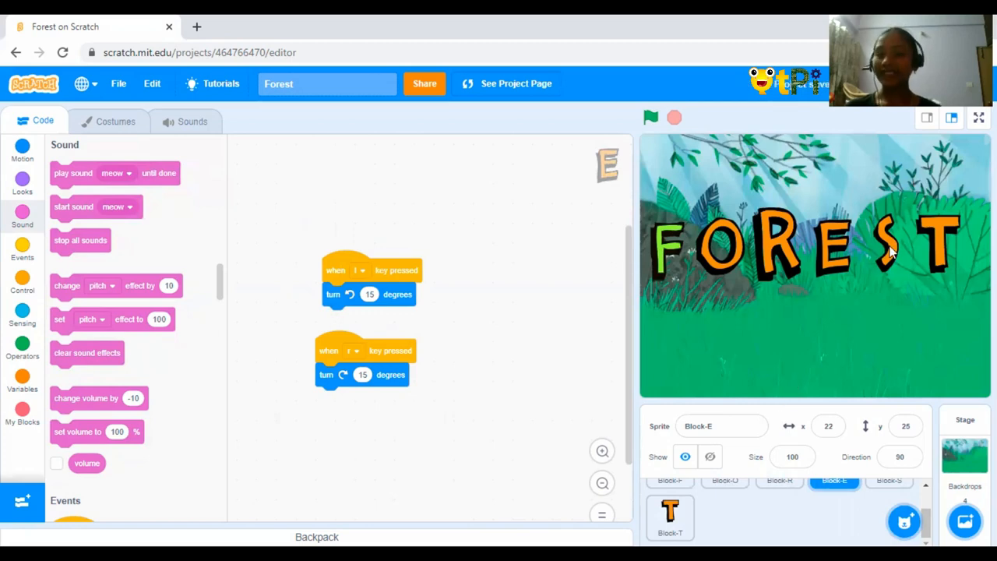
mouse_move(888, 249)
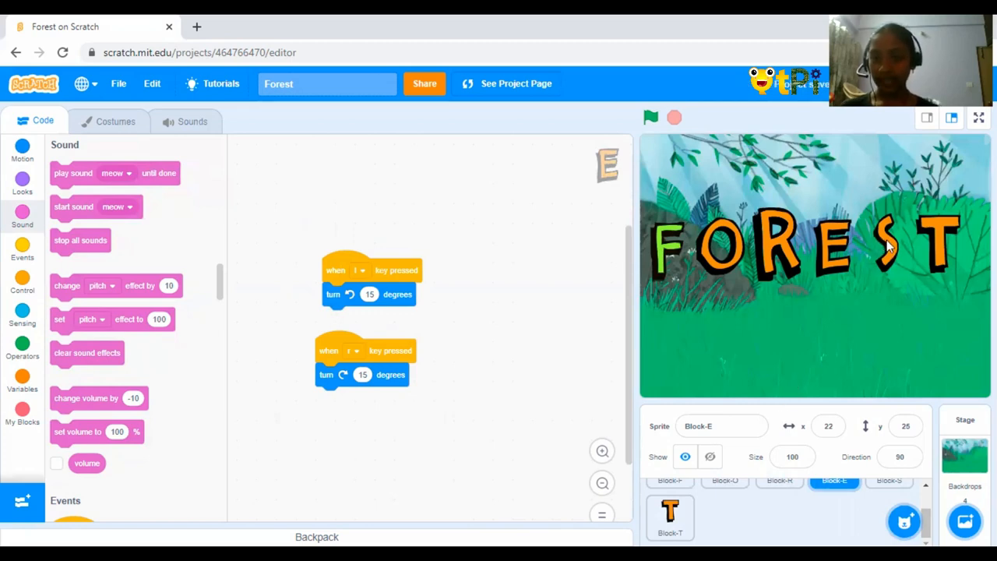
mouse_move(882, 259)
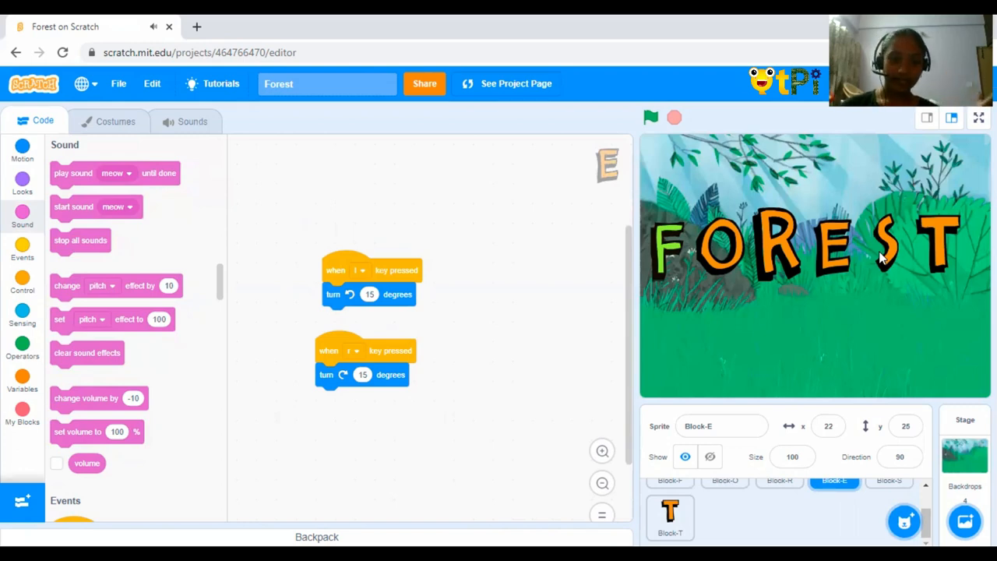
mouse_move(913, 242)
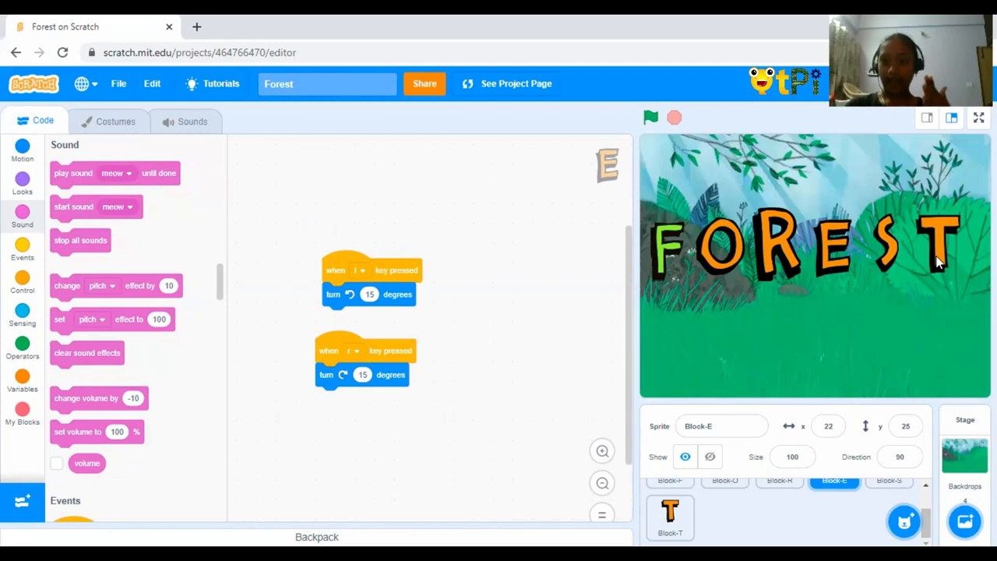
mouse_move(153, 255)
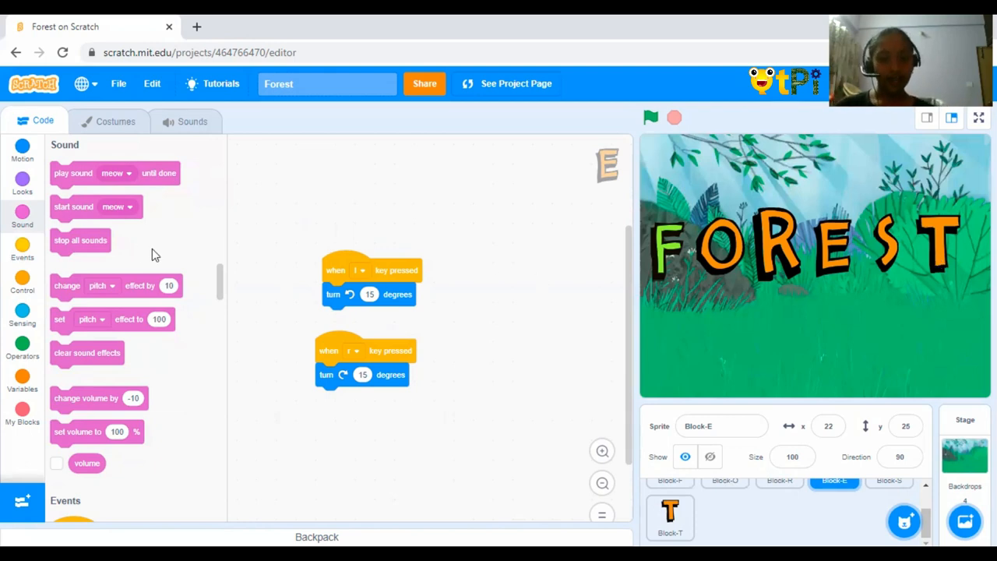
mouse_move(662, 265)
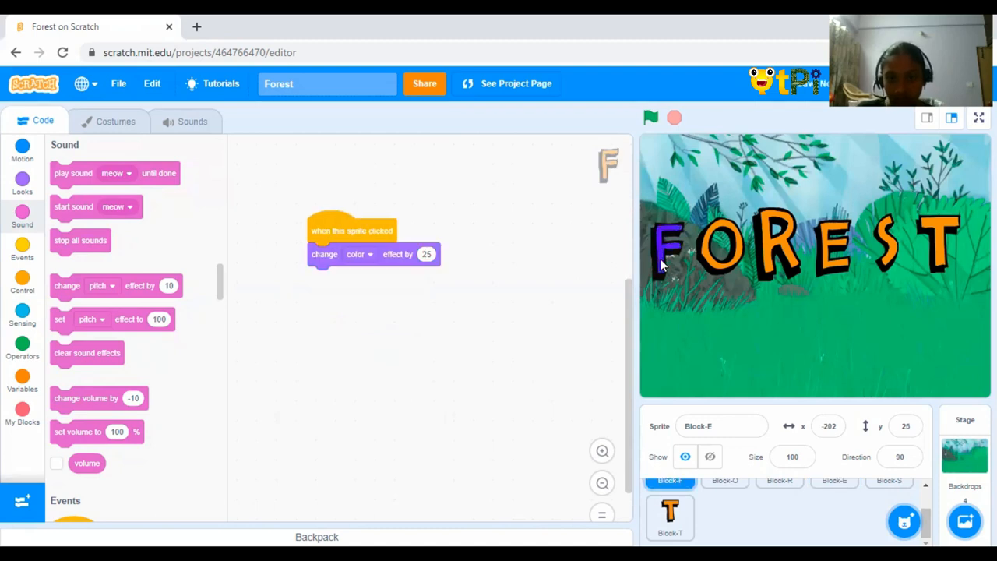
mouse_move(144, 246)
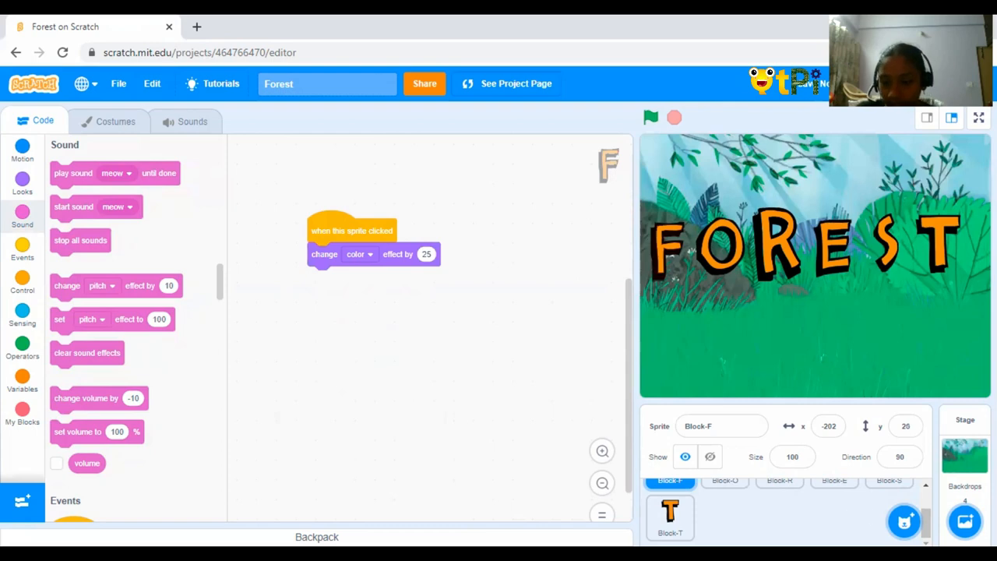
- Open the sprite library via Choose a Sprite to add a new sprite
click(903, 520)
text(sto)
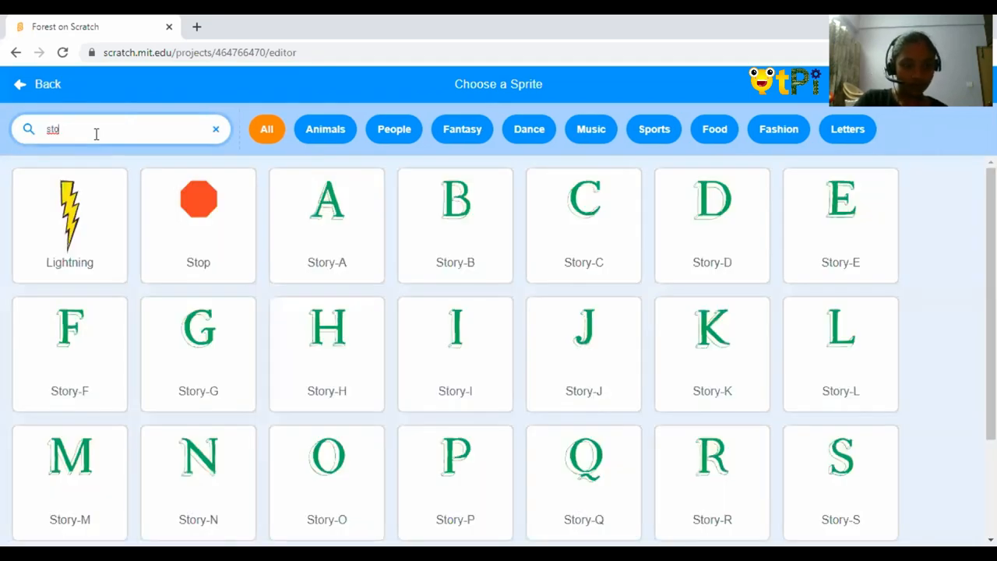
- Search the sprite library for a tree and add Tree1 to the Forest project
key(Backspace)
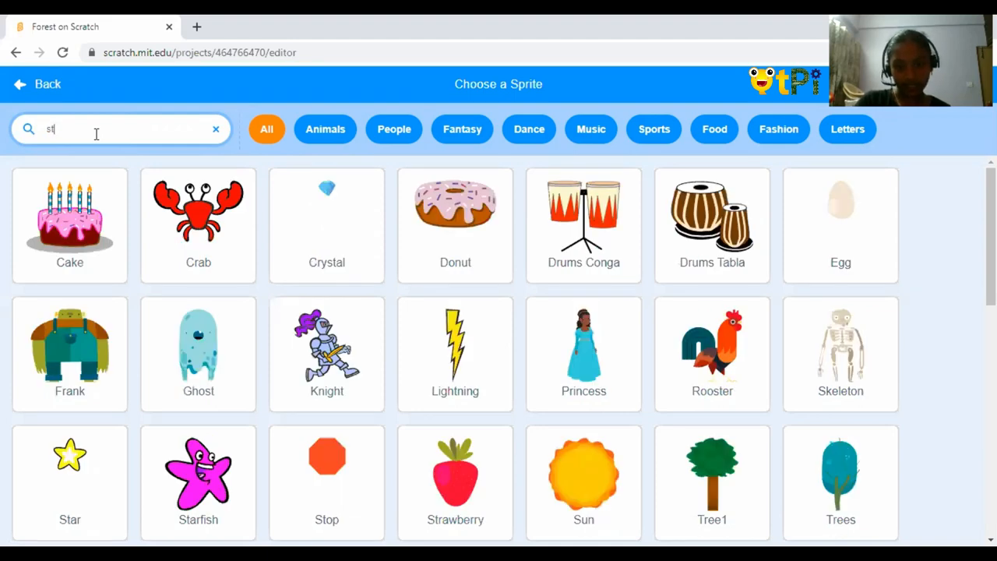
scroll(down, 3)
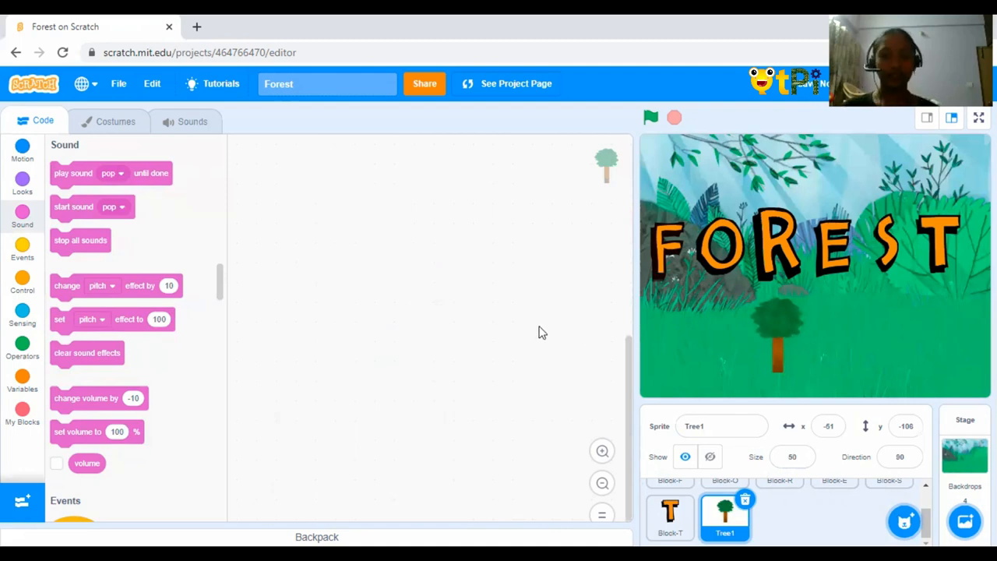
mouse_move(545, 333)
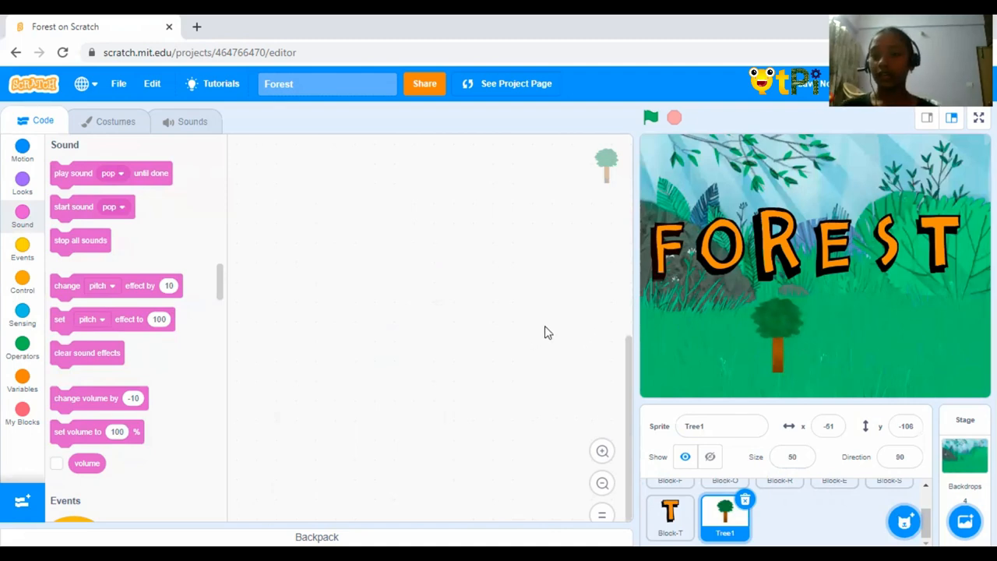
mouse_move(517, 305)
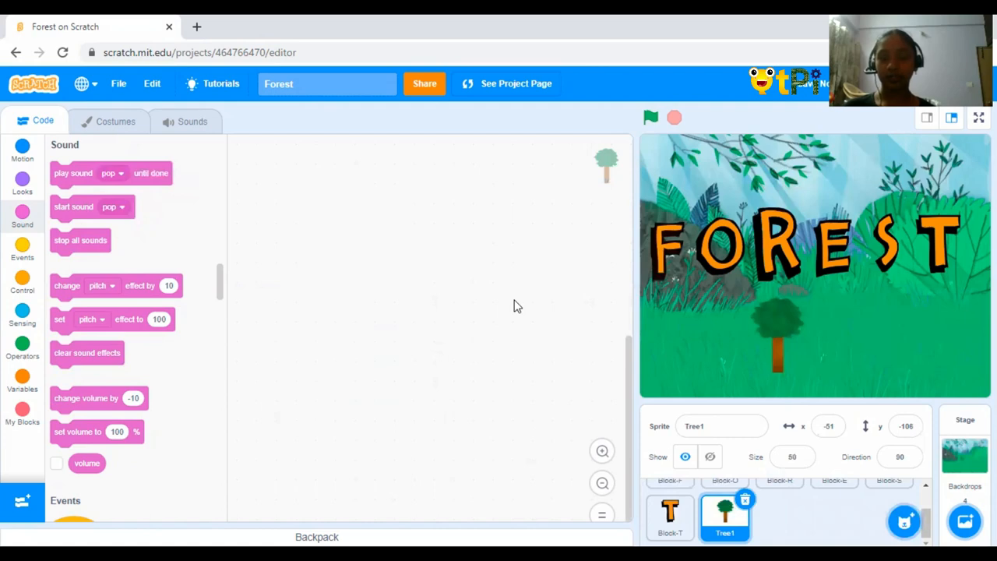
mouse_move(522, 259)
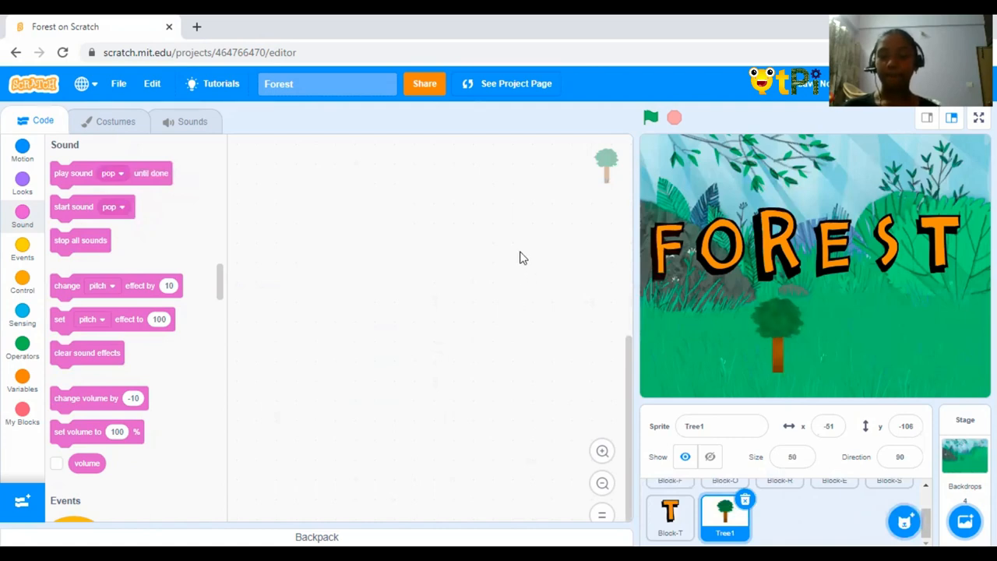
mouse_move(303, 165)
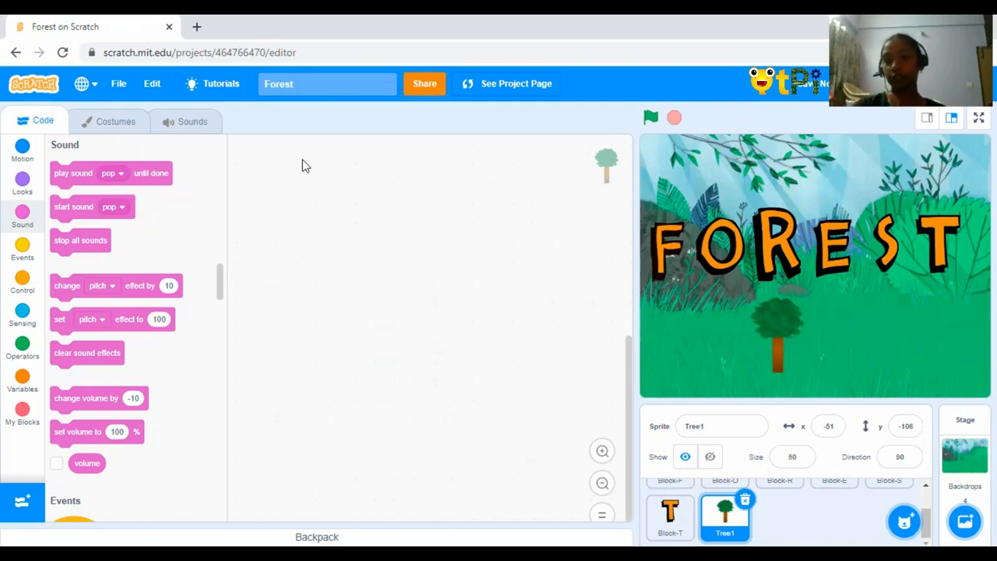
mouse_move(10, 204)
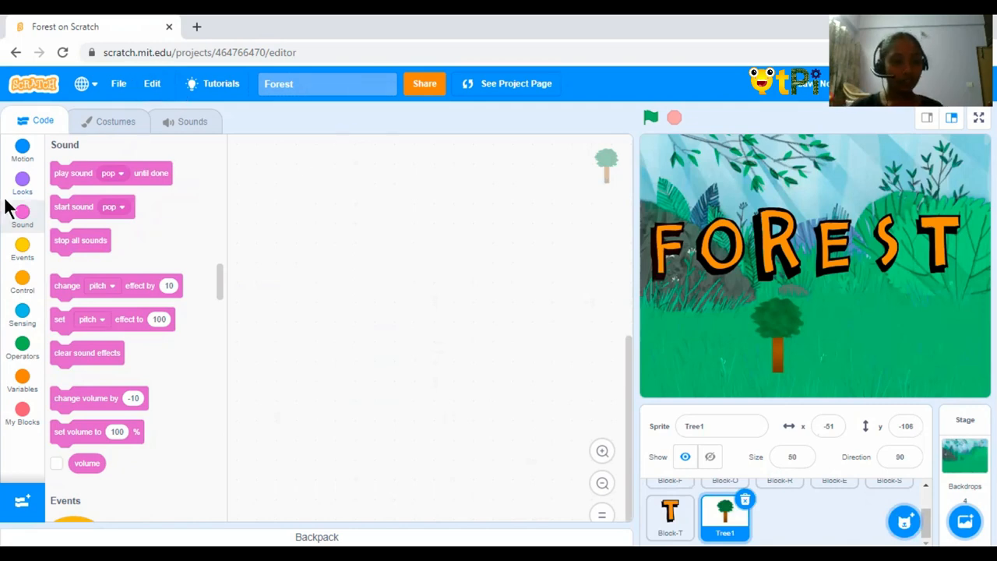
- Give Tree1 a 'when this sprite clicked' hat block and list the Sound blocks
click(21, 284)
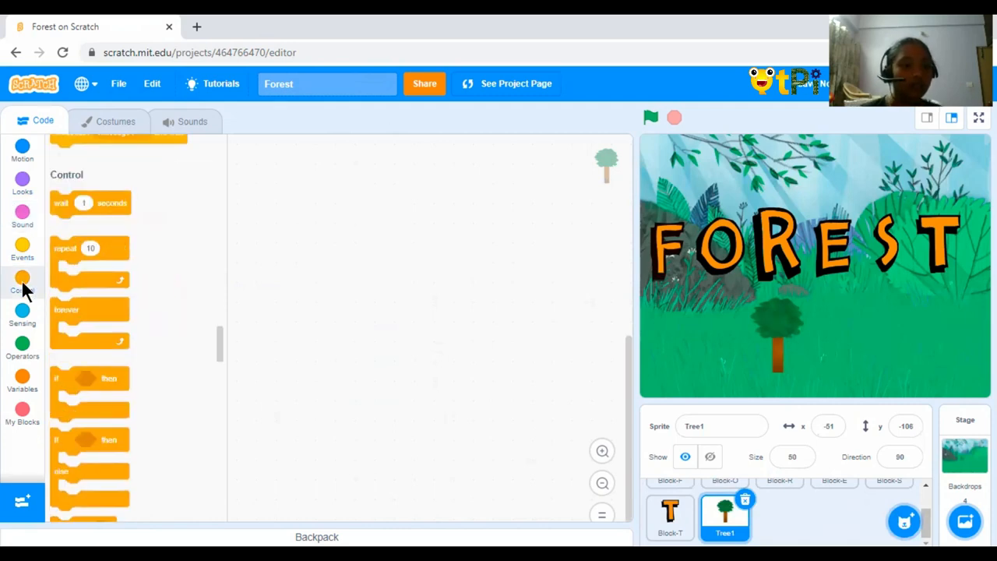
click(22, 248)
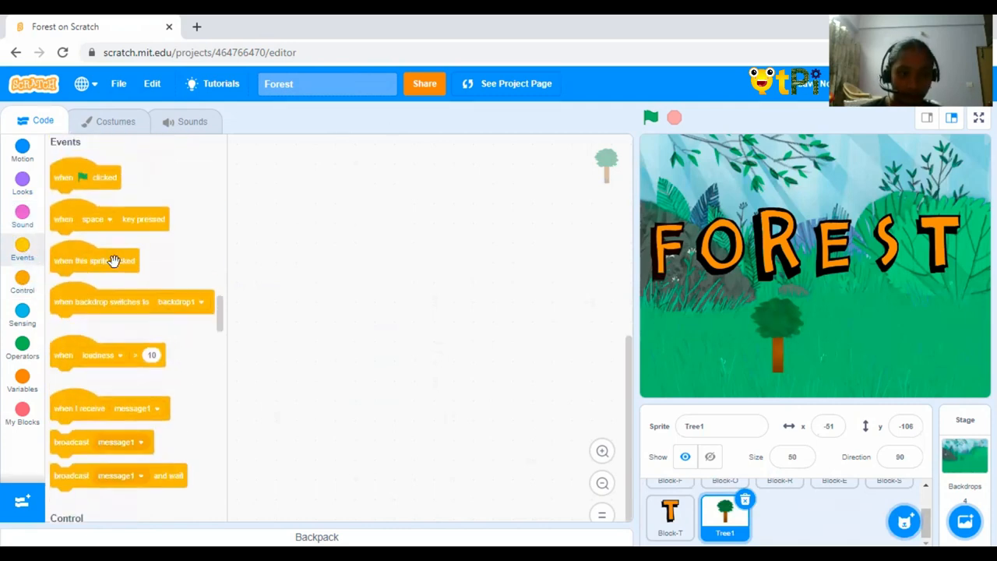
drag(93, 260, 433, 255)
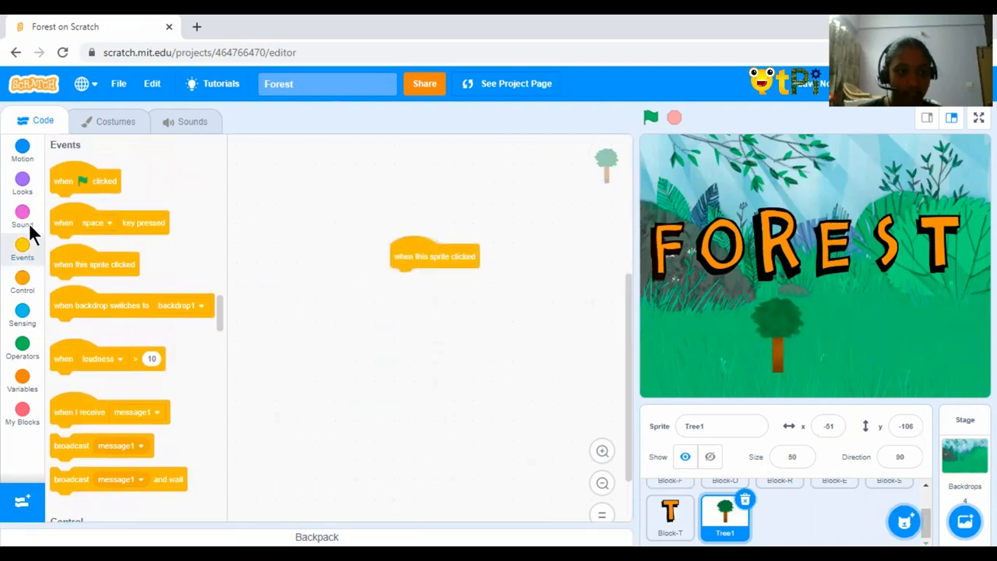
click(22, 215)
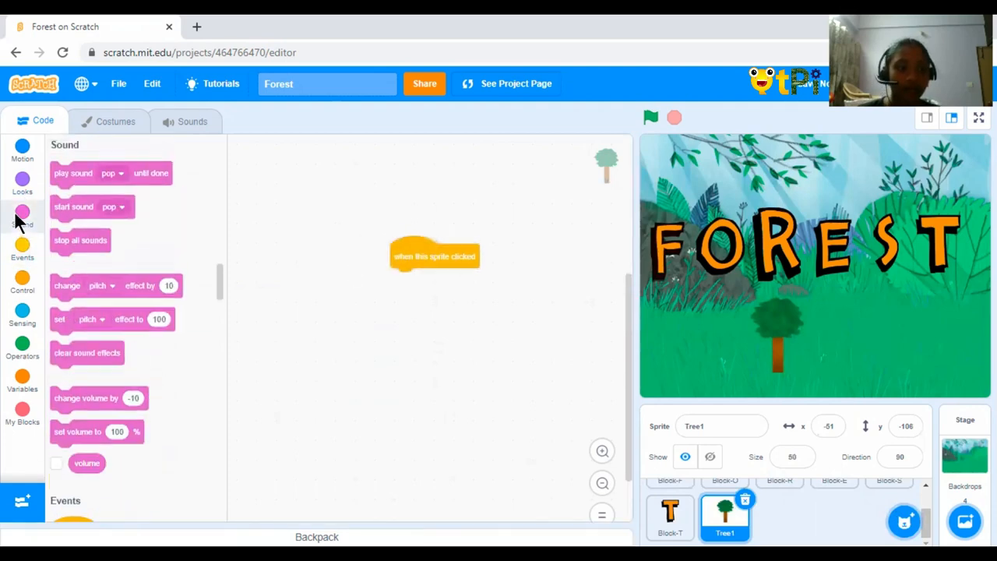
- Attach a start sound pop block under Tree1's click trigger and open its sound choices
drag(92, 205, 346, 296)
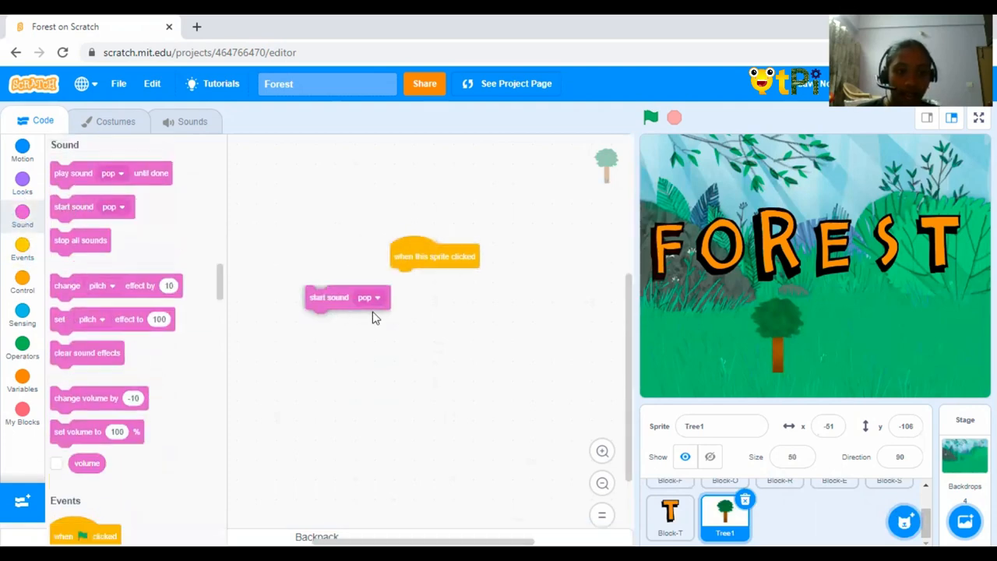
drag(328, 295, 414, 280)
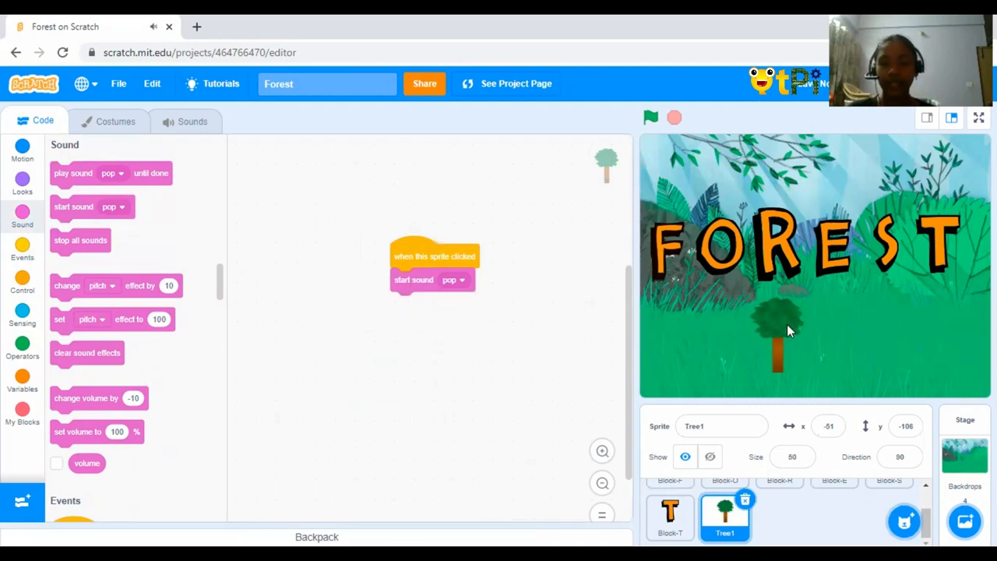
mouse_move(385, 271)
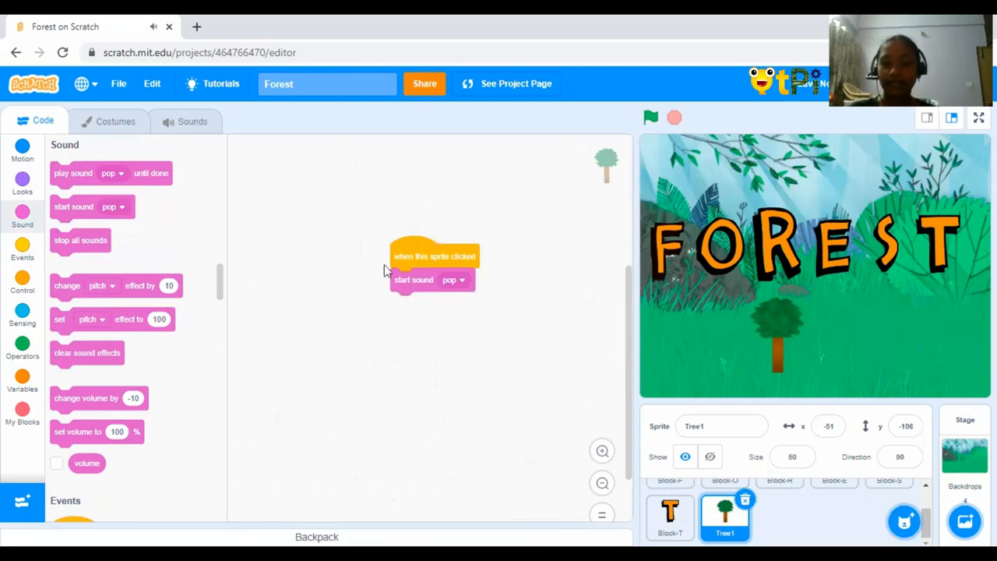
mouse_move(455, 280)
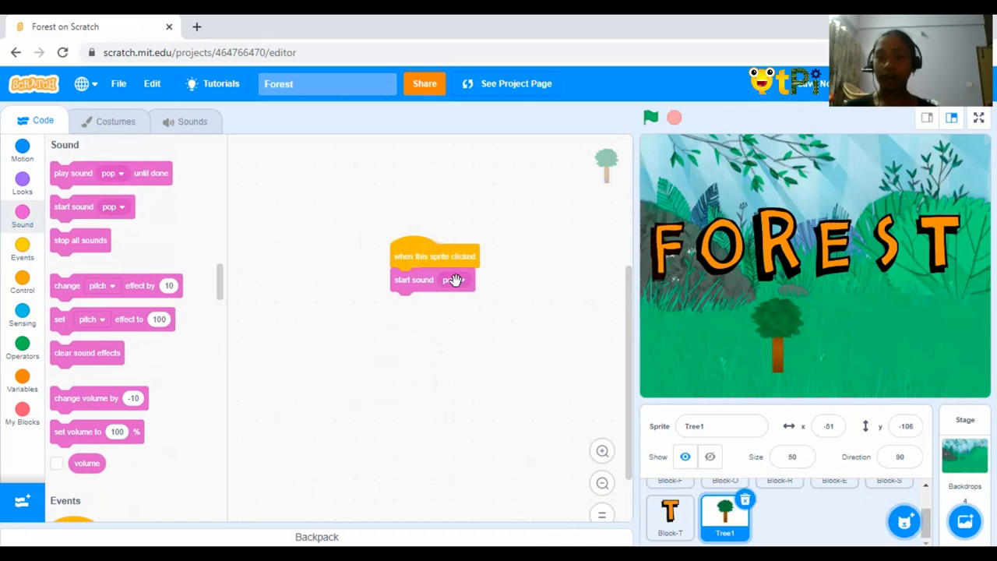
click(454, 281)
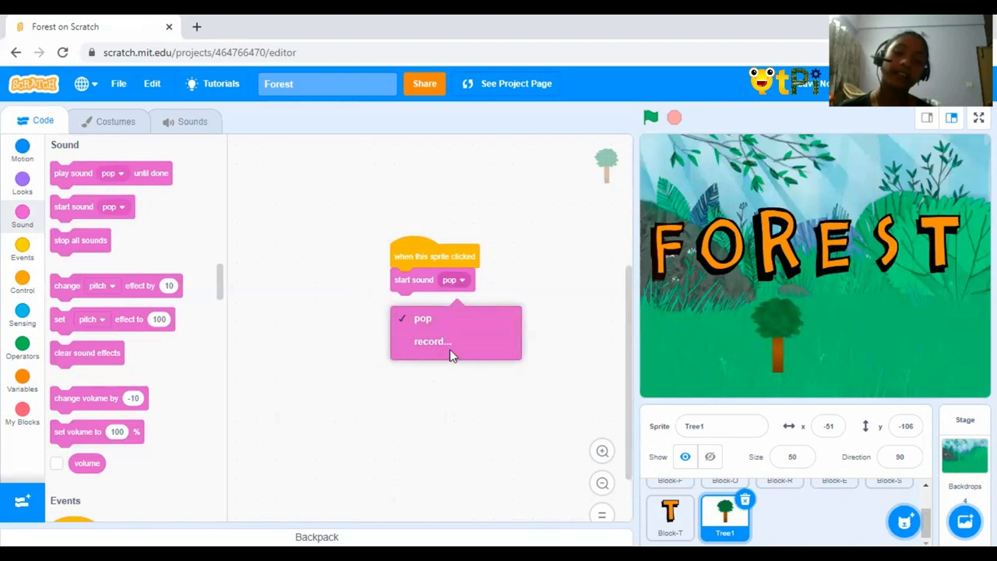
- Attempt to record a new sound for Tree1, then close the Record Sound window with nothing captured
click(433, 341)
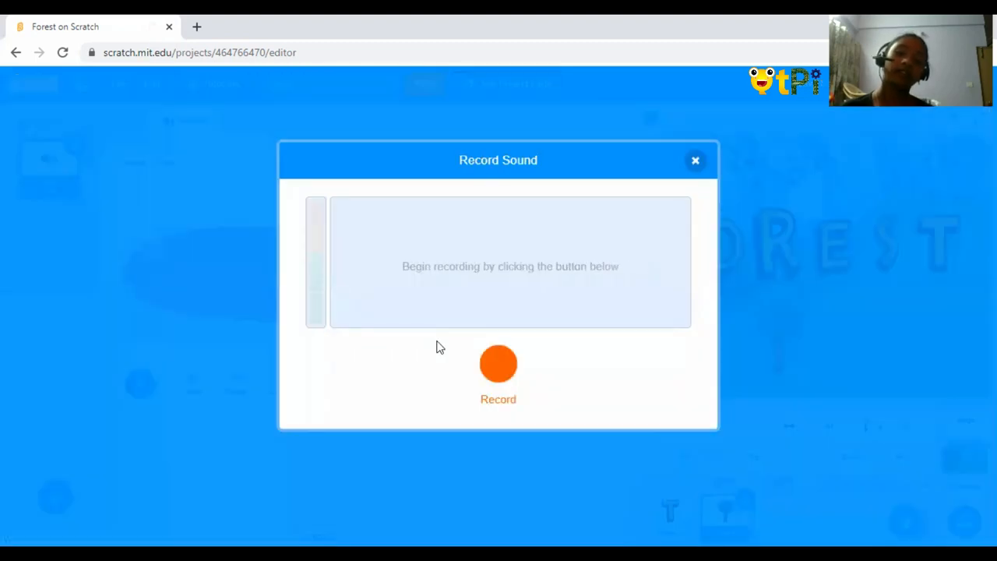
click(499, 363)
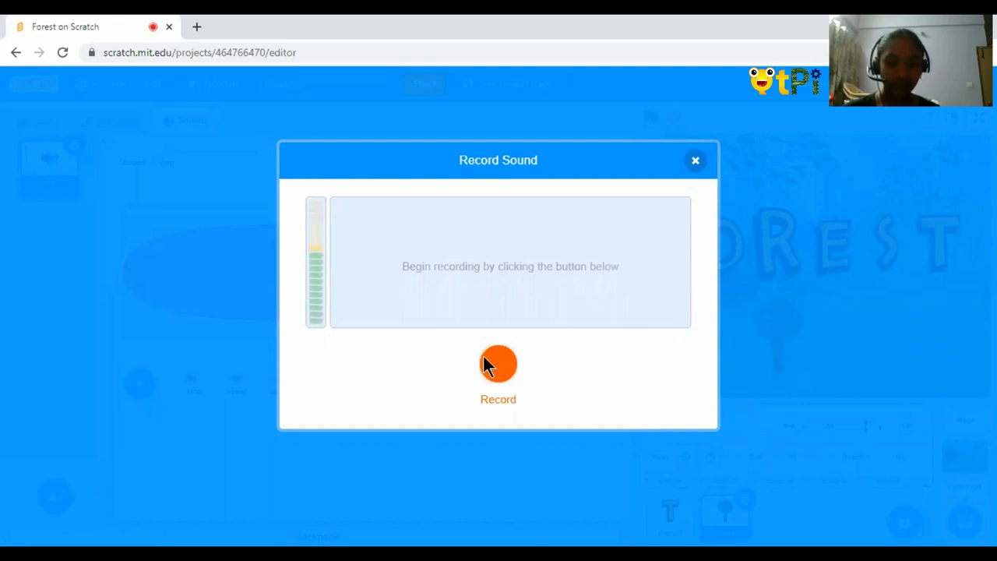
mouse_move(510, 380)
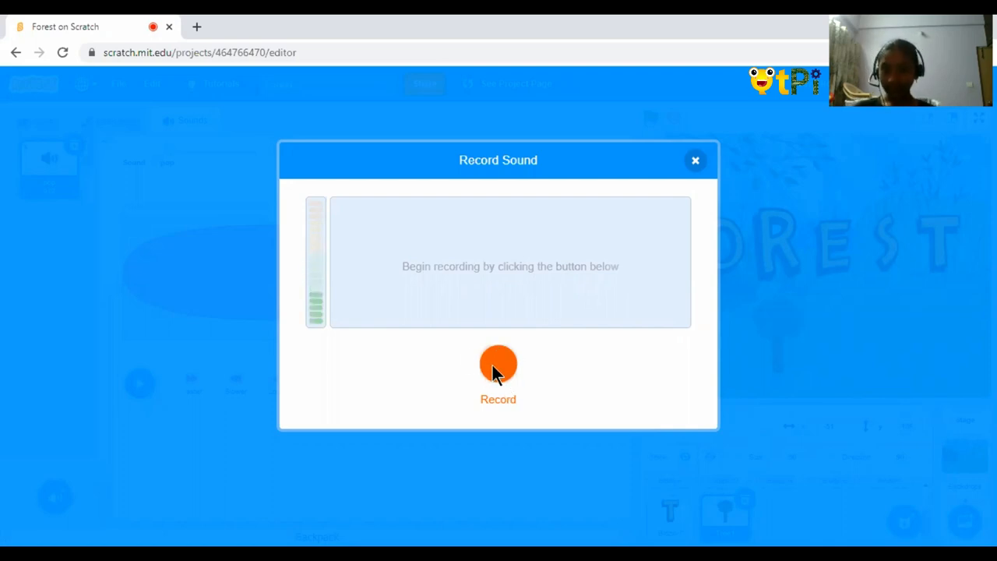
mouse_move(321, 212)
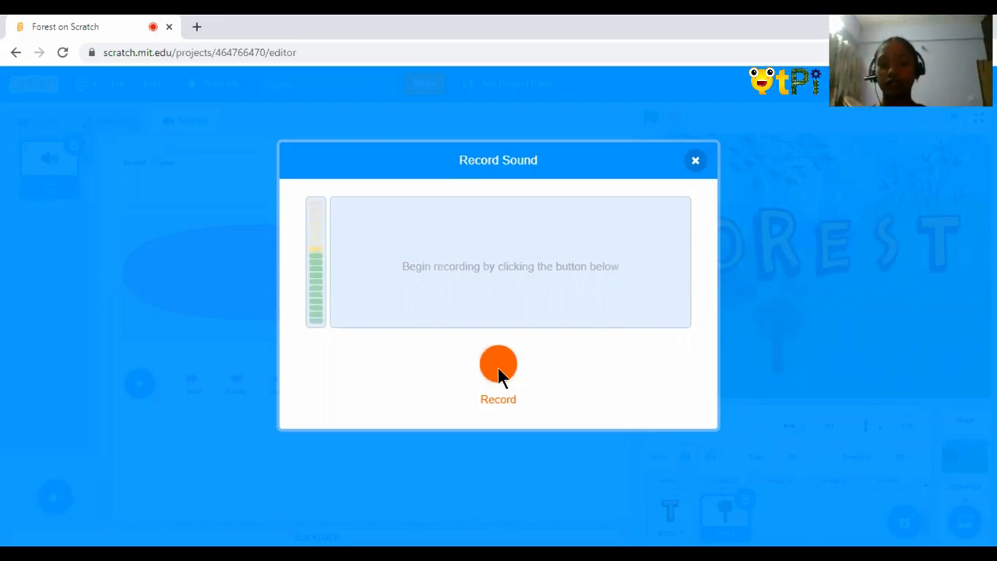
mouse_move(698, 165)
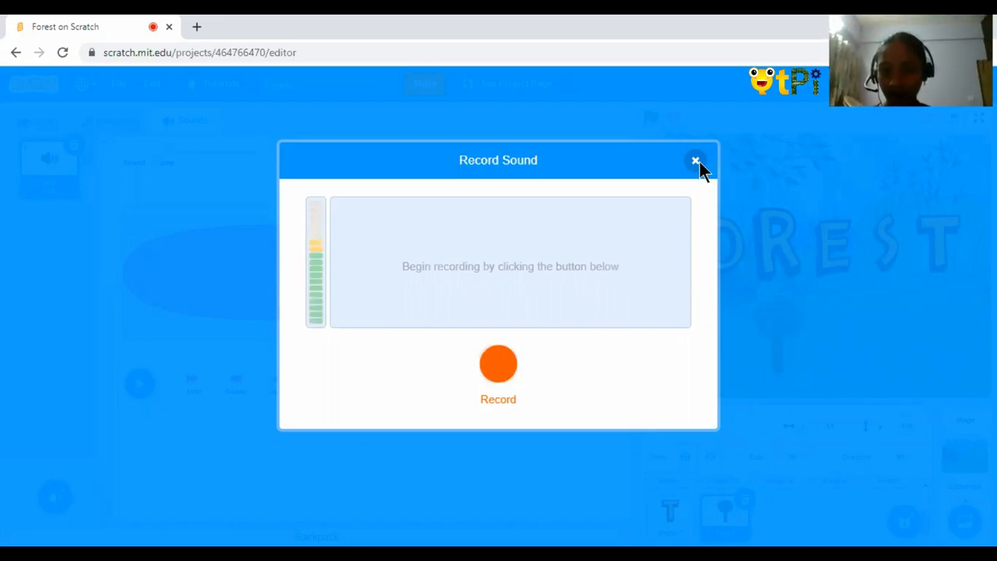
click(695, 160)
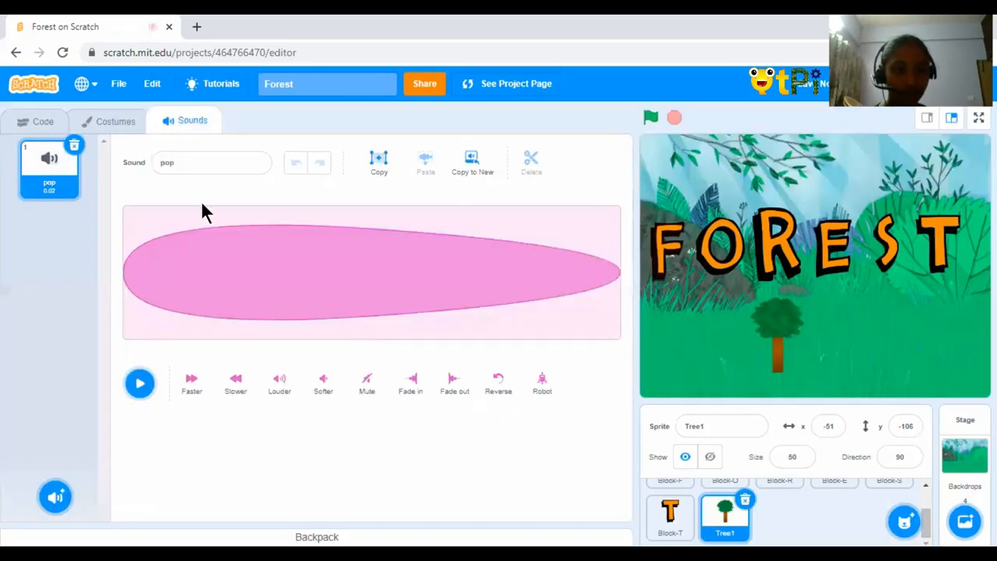
- Move Tree1's click script lower in the code area and go to the sound library
click(42, 121)
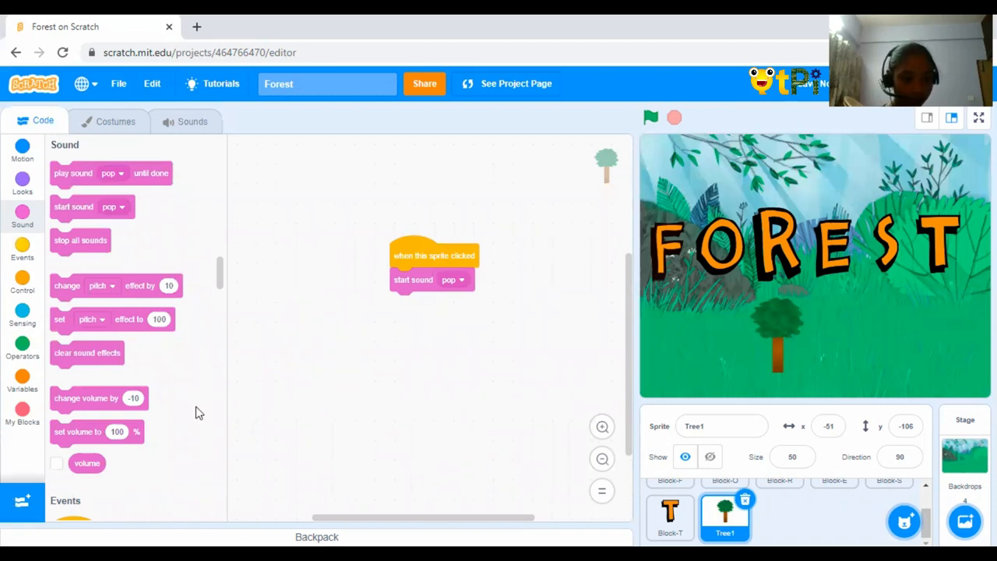
drag(433, 256, 433, 365)
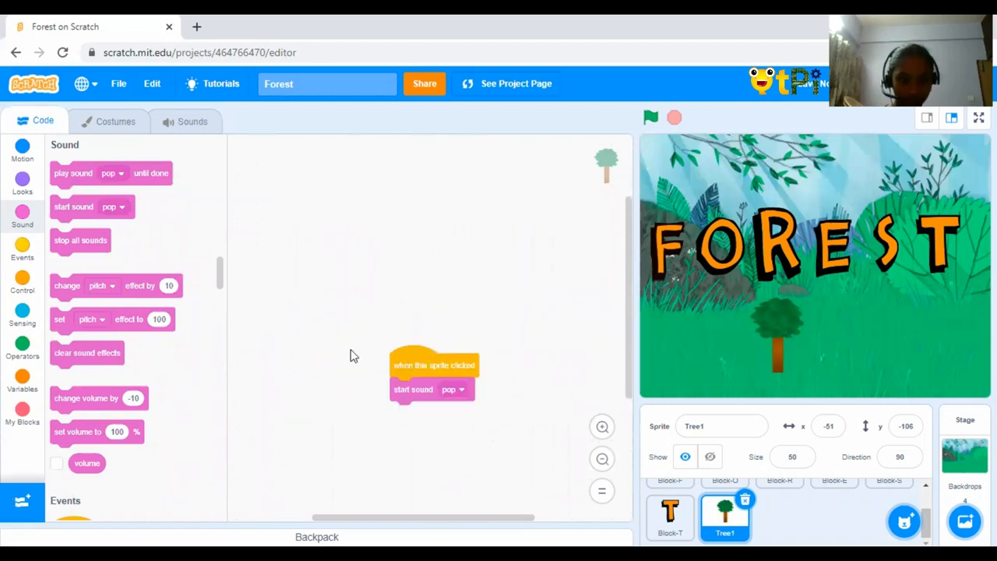
click(193, 122)
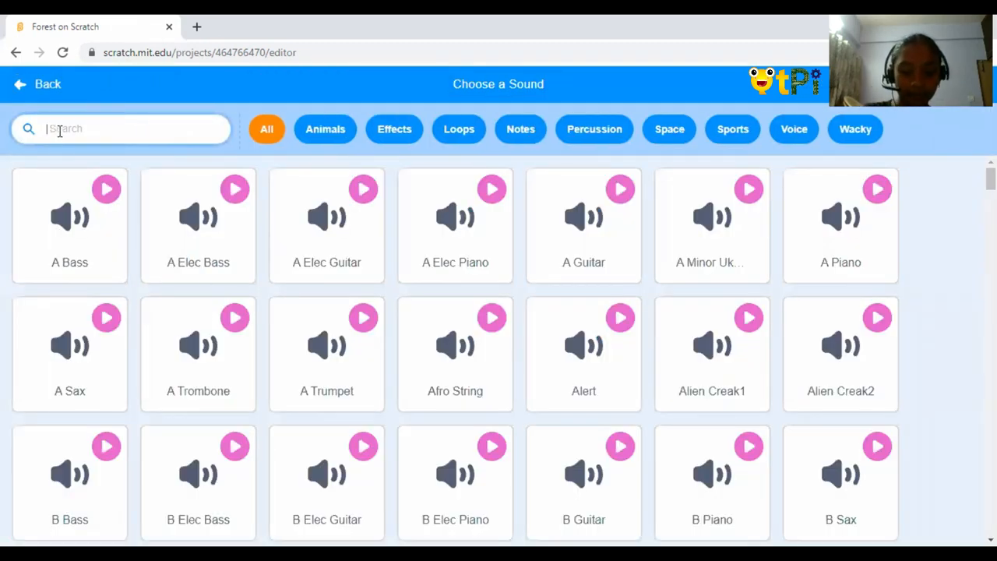
- Search the library for 'woosh' and 'wol', clear the search and leave without choosing a sound
text(w)
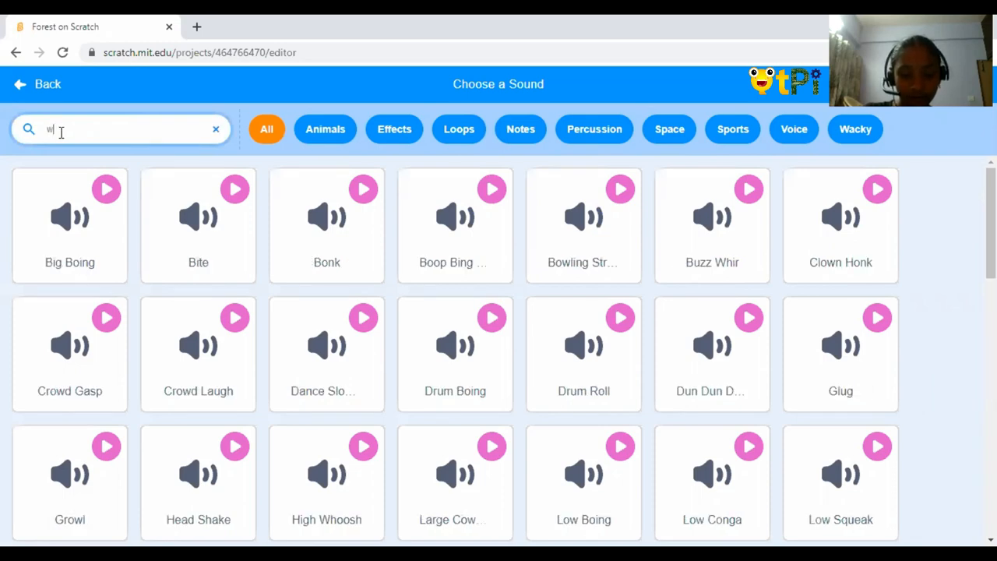
text(oosh)
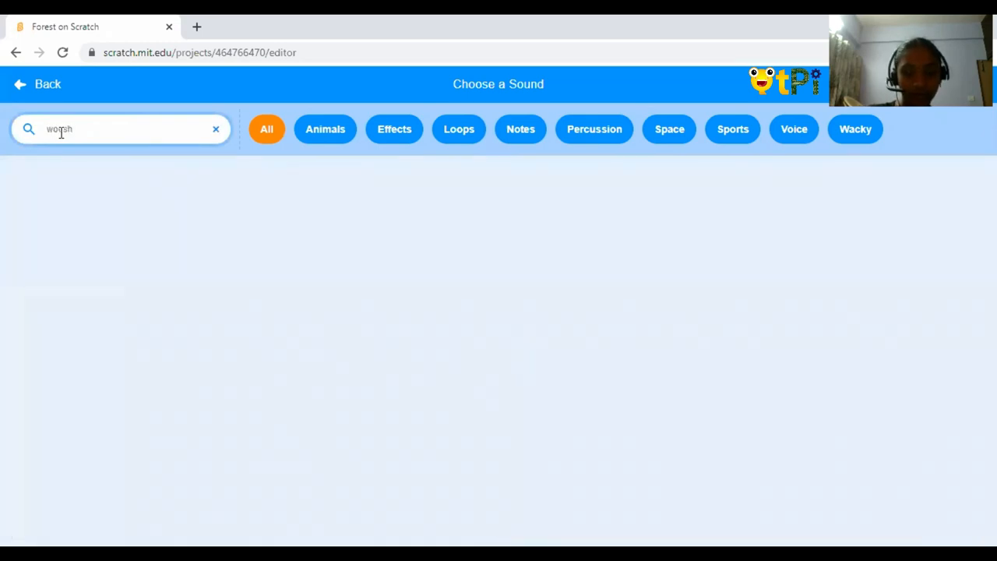
text(wol)
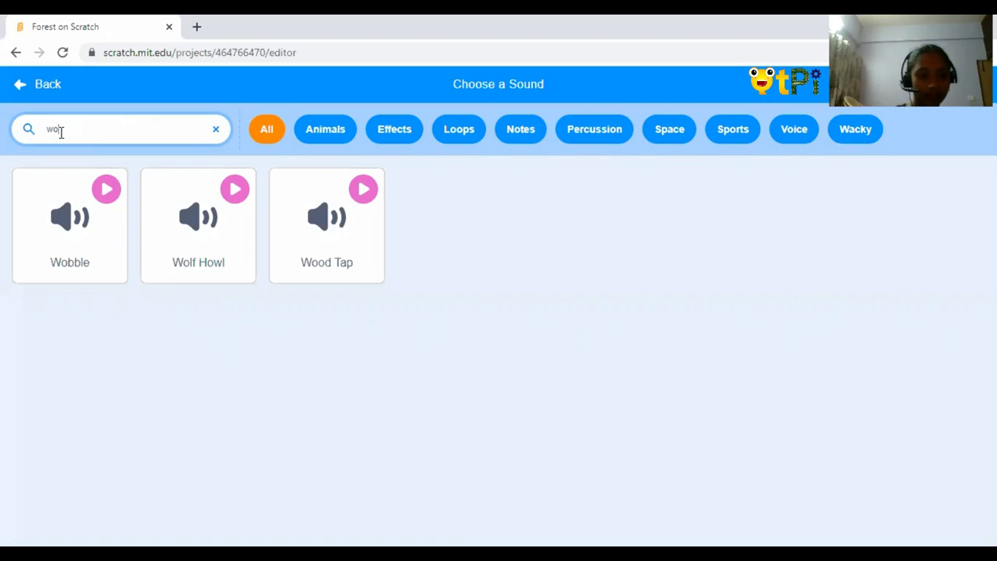
click(215, 127)
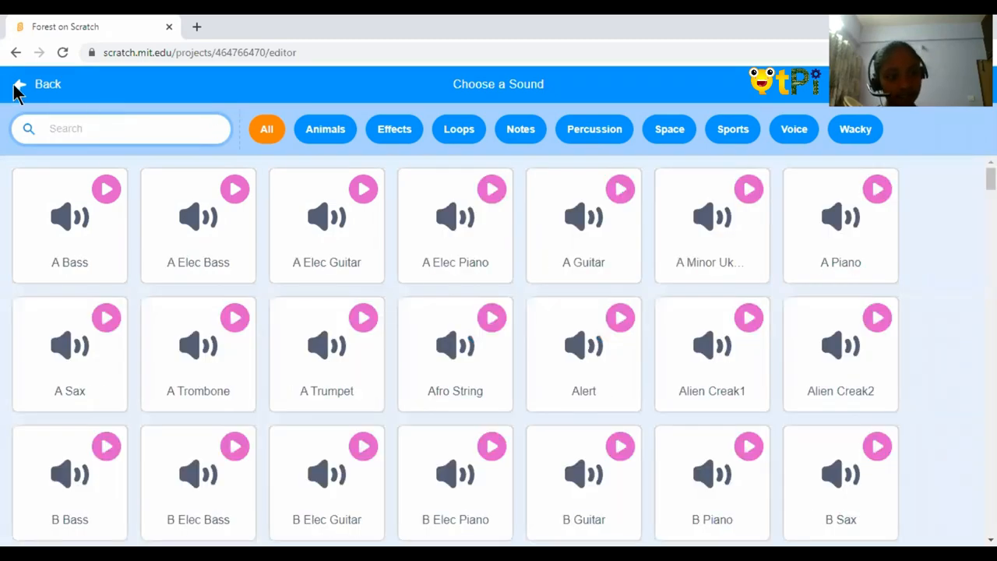
click(19, 84)
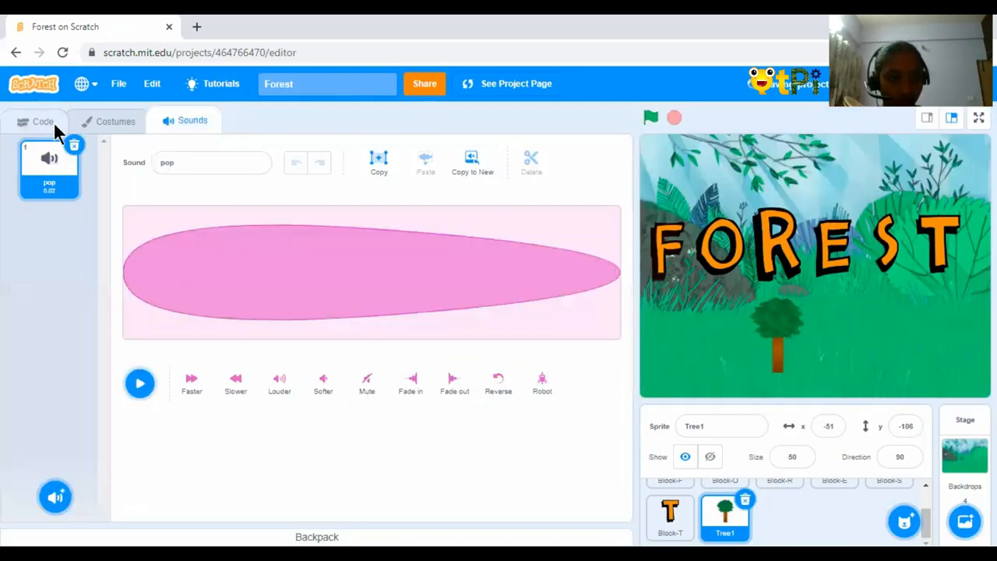
- Record a new whoosh sound for Tree1, capturing a tapering waveform
click(43, 121)
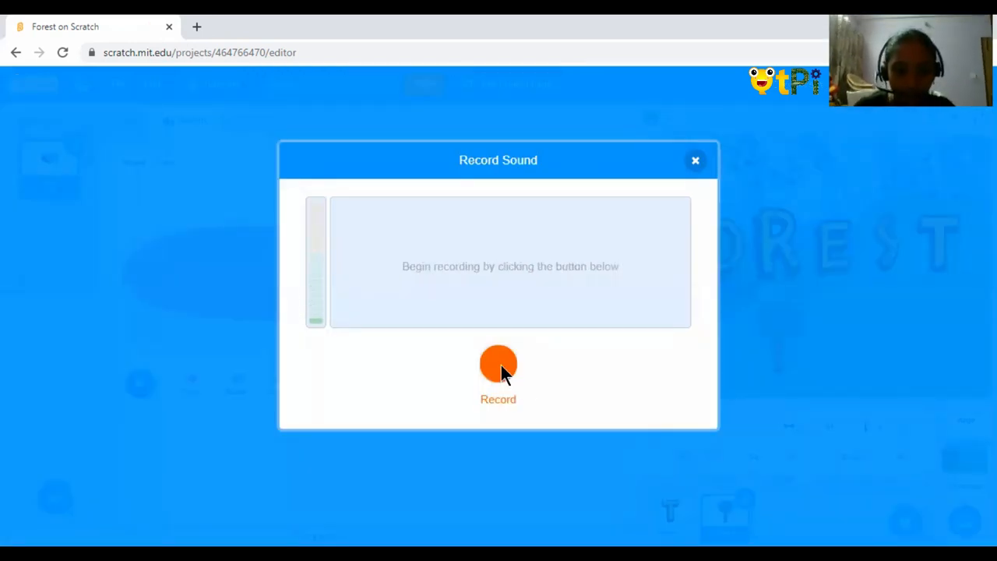
click(498, 364)
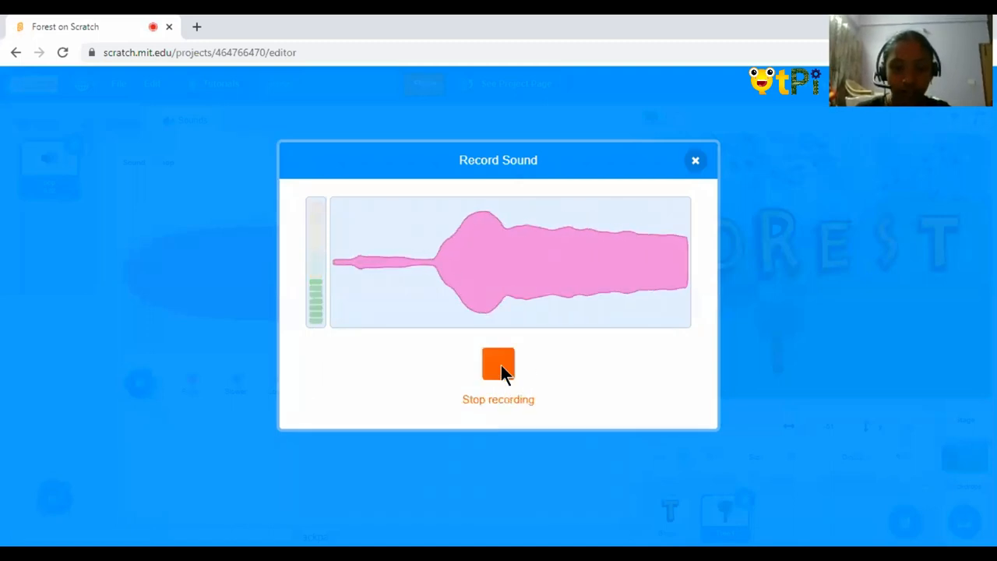
click(498, 363)
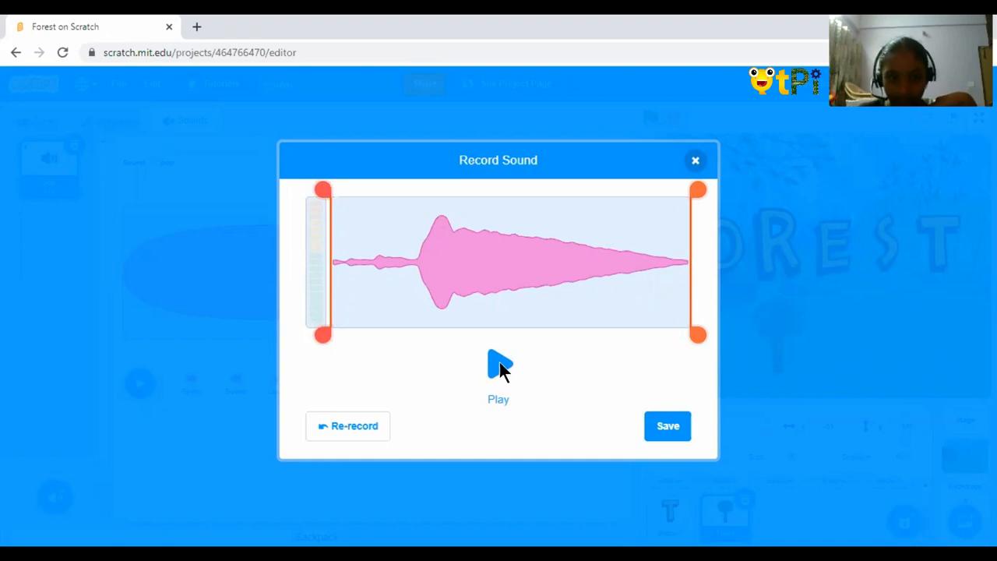
- Trim the silent start off the recording, keep its ending, and preview the result
drag(323, 335, 339, 339)
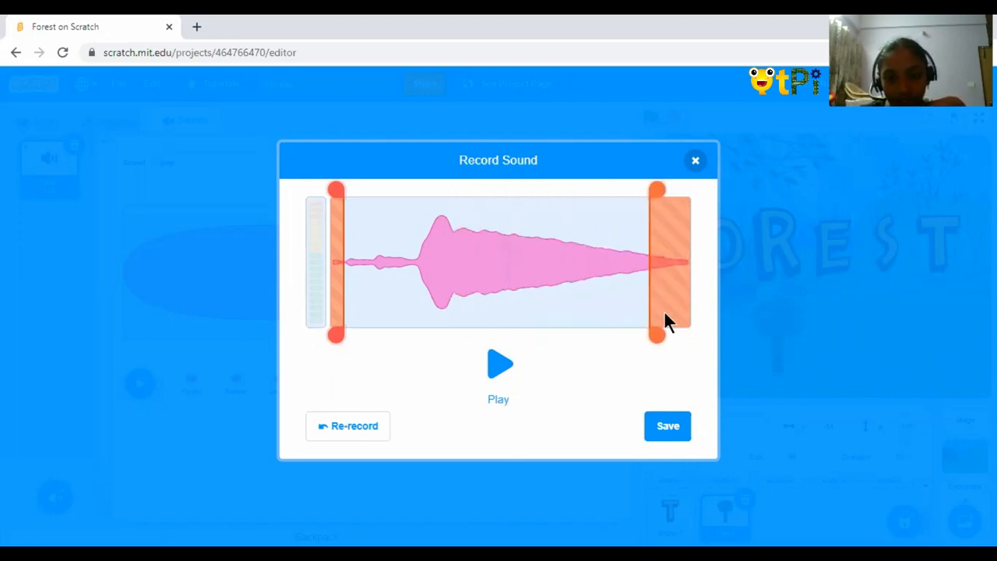
drag(657, 262, 688, 262)
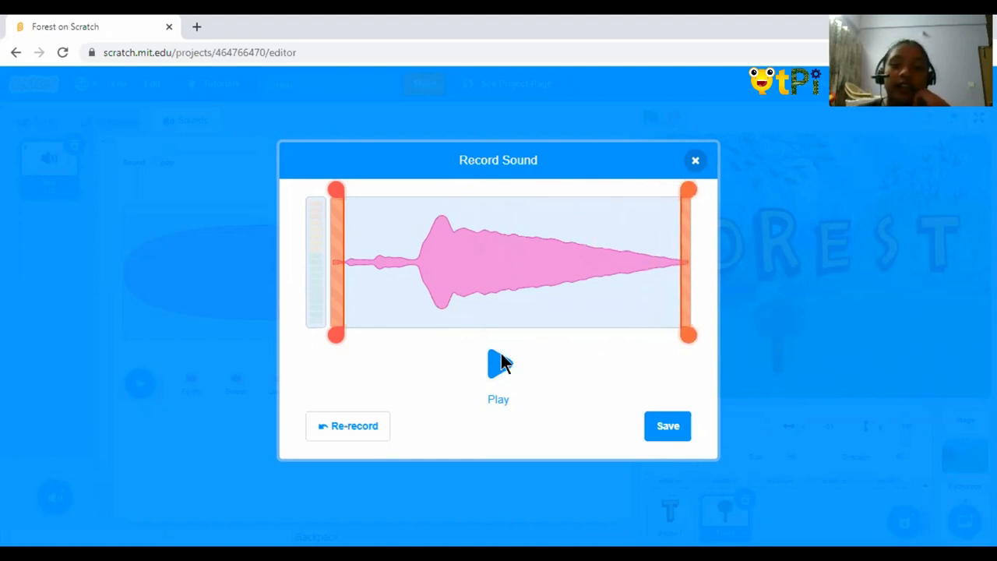
click(498, 361)
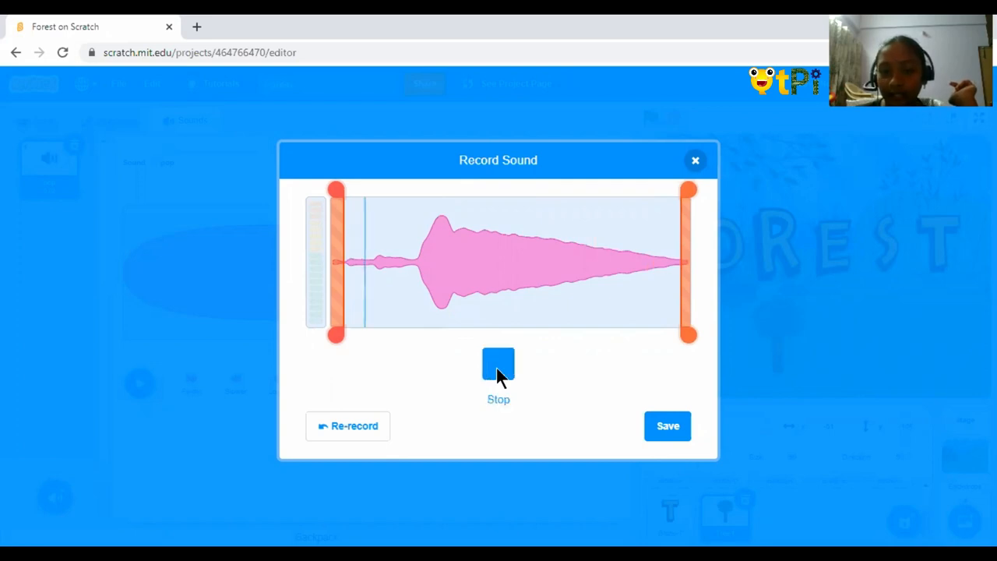
click(499, 365)
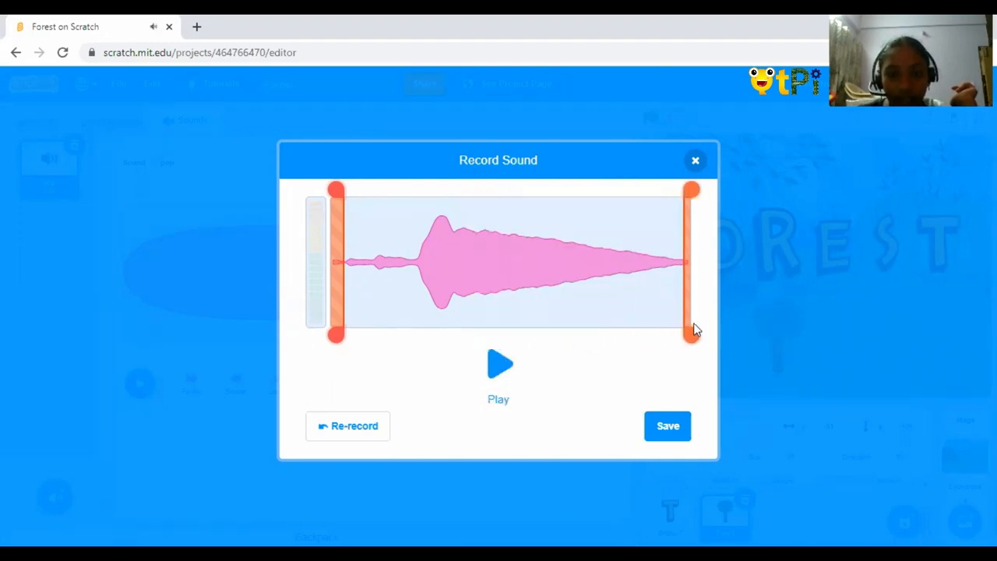
- Save the trimmed recording to Tree1 as recording1 beneath pop
click(667, 425)
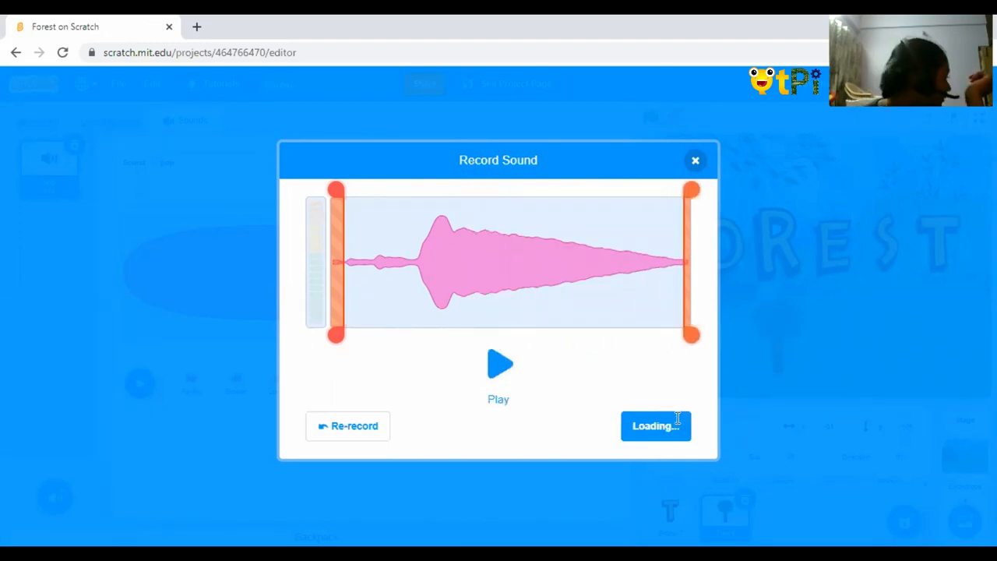
click(654, 425)
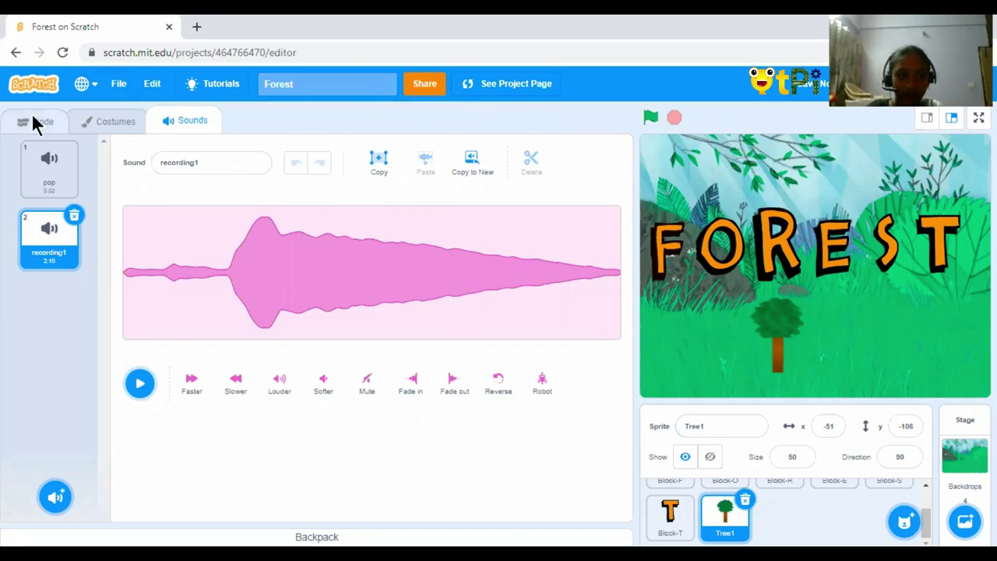
- Return to Tree1's click script, which still starts pop with recording1 now available
click(44, 122)
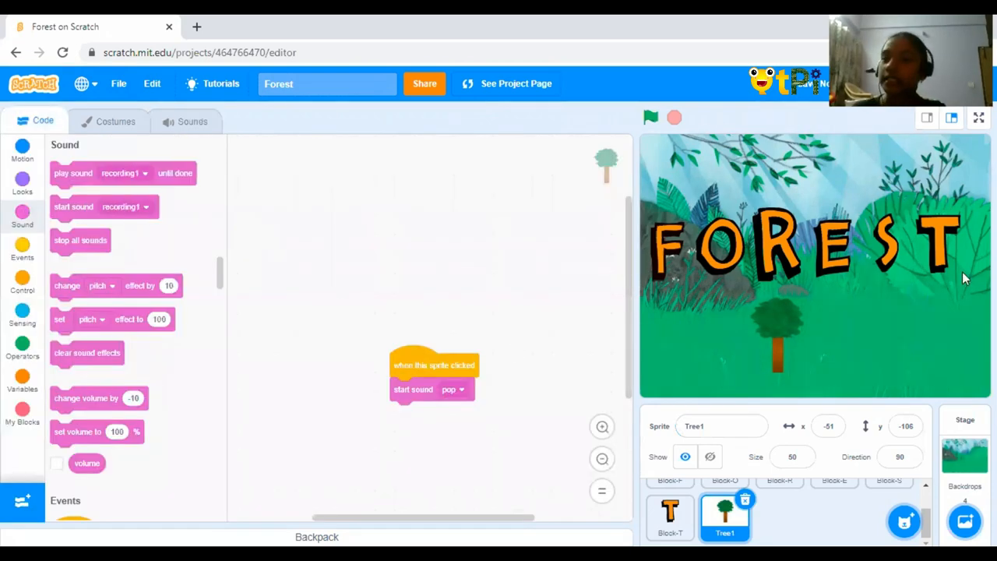
mouse_move(542, 47)
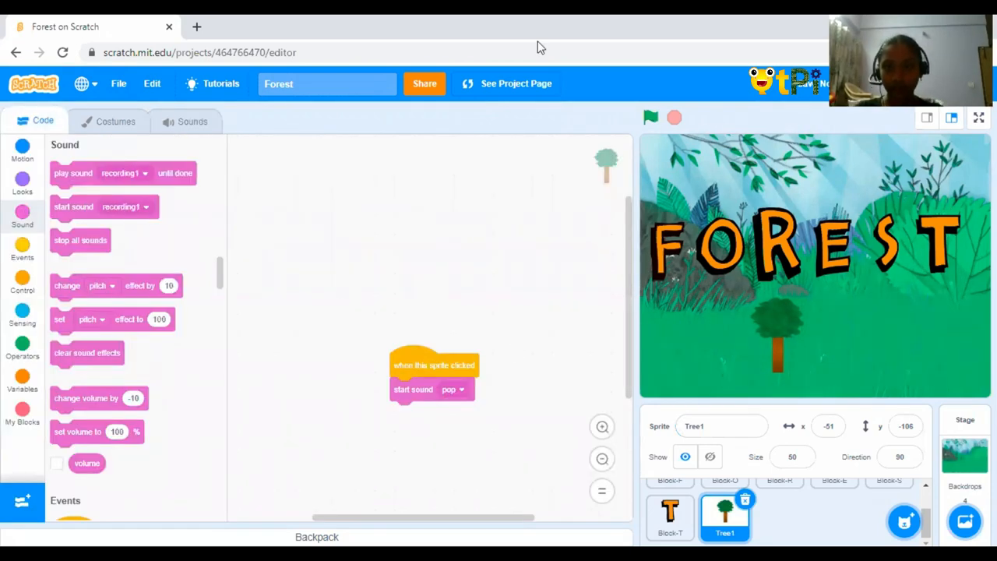
mouse_move(584, 283)
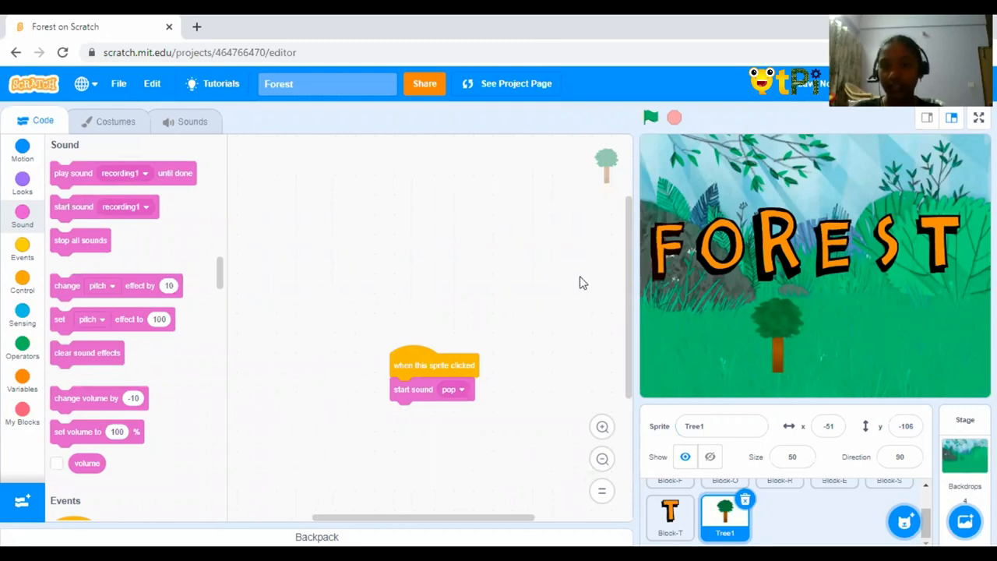